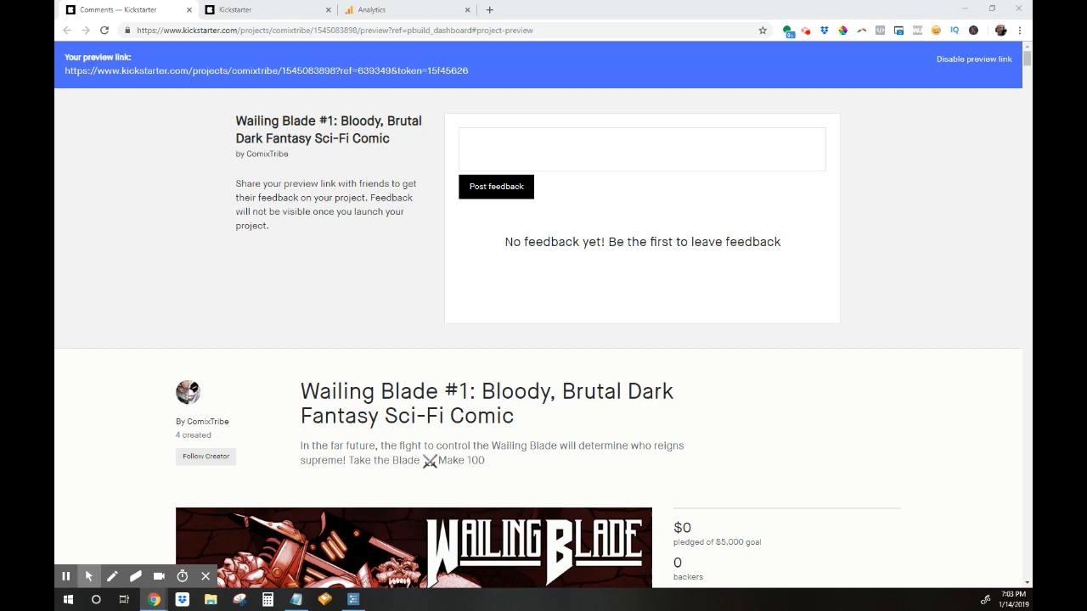
Step: Search Google for 'google analytics' and go to the Google Analytics sign-in page
scroll("down", 3)
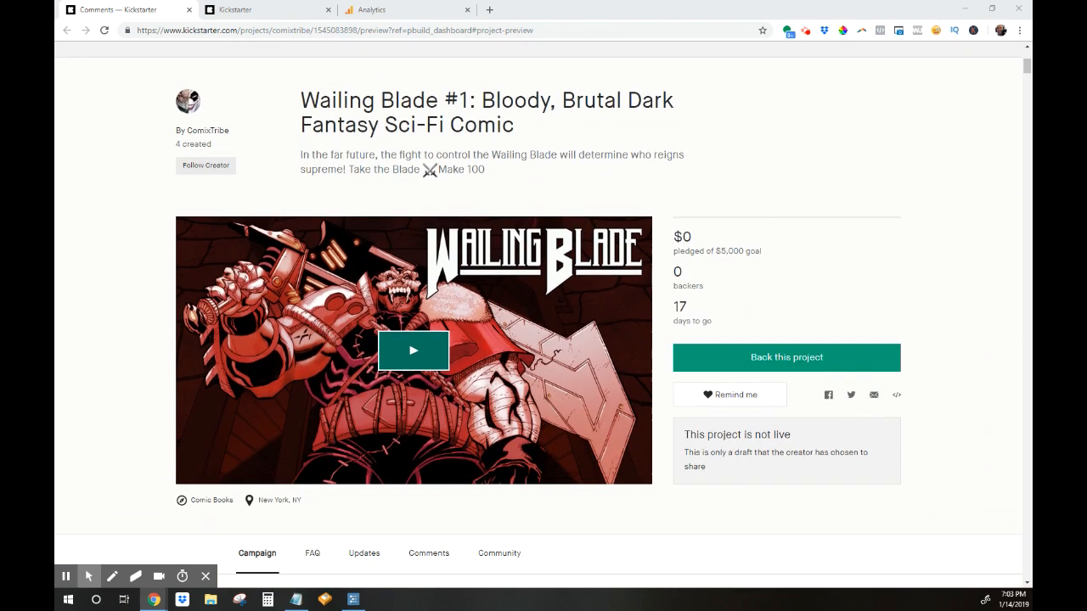
scroll("down", 3)
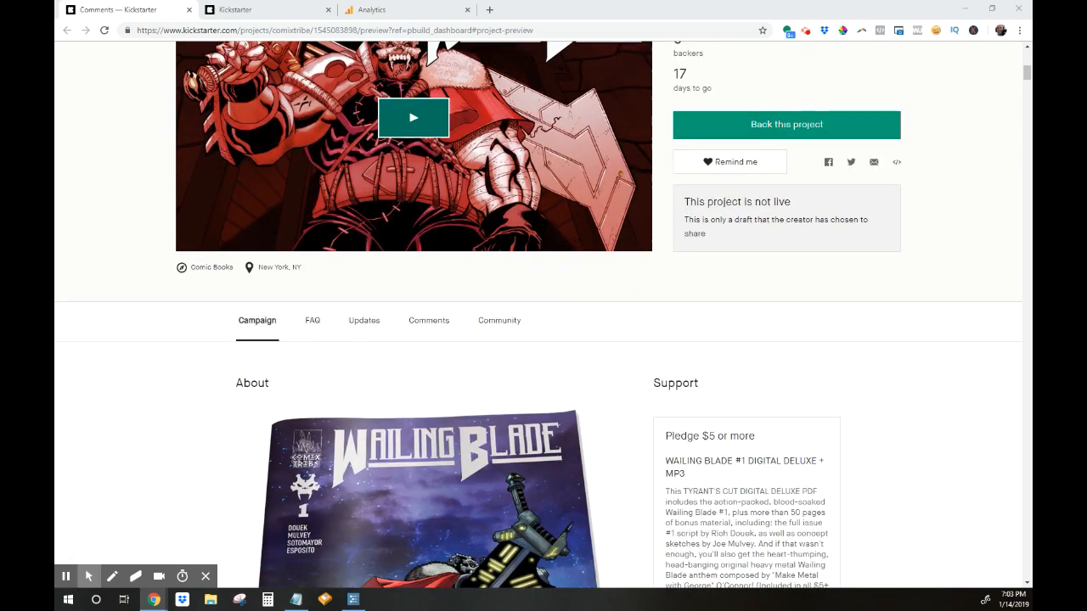
scroll("up", 3)
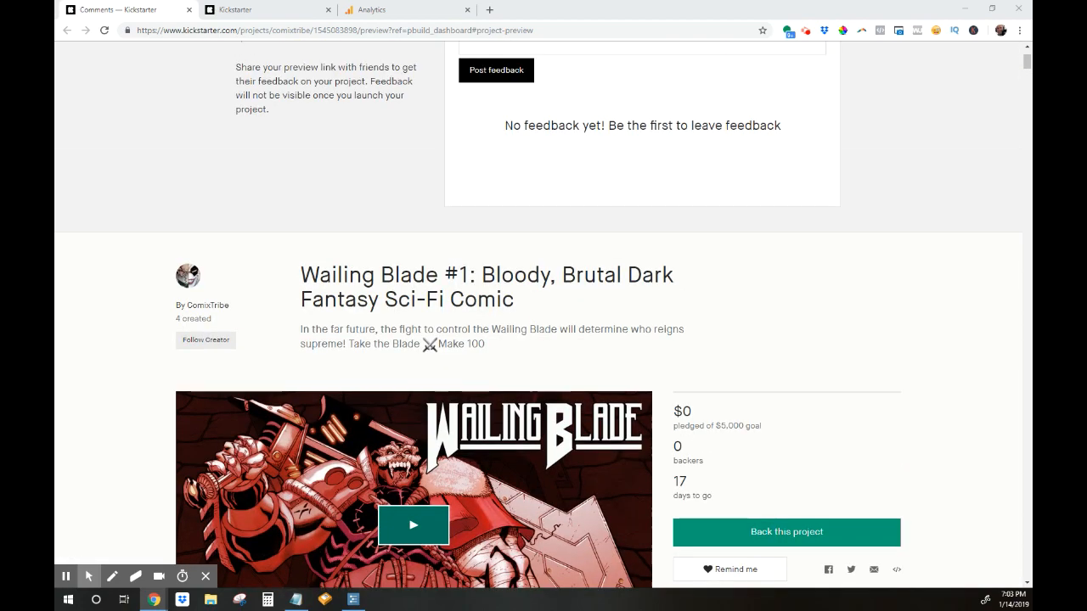
scroll("down", 3)
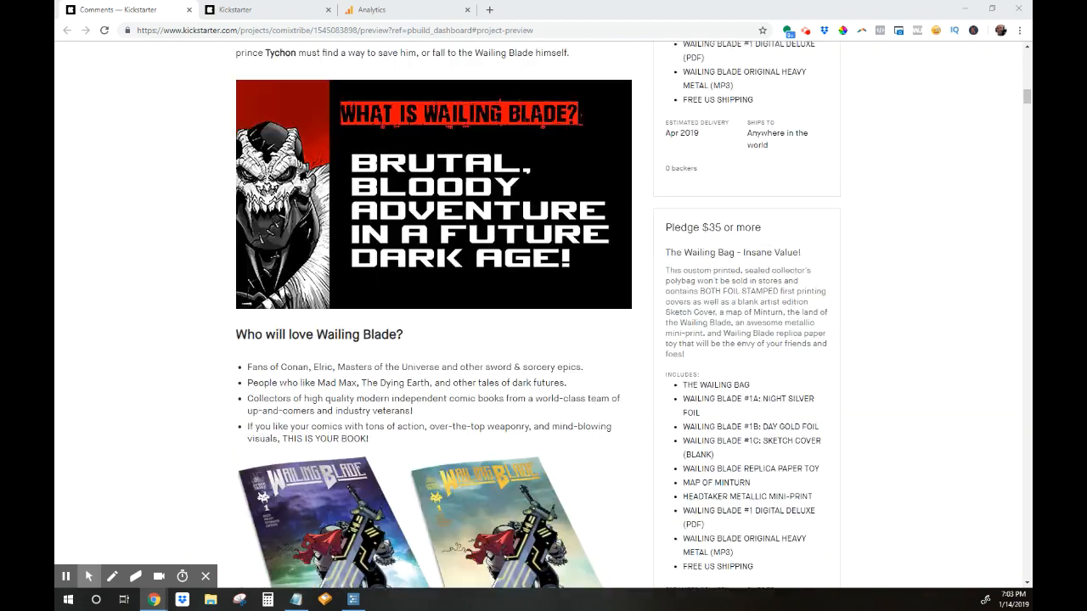
scroll("up", 3)
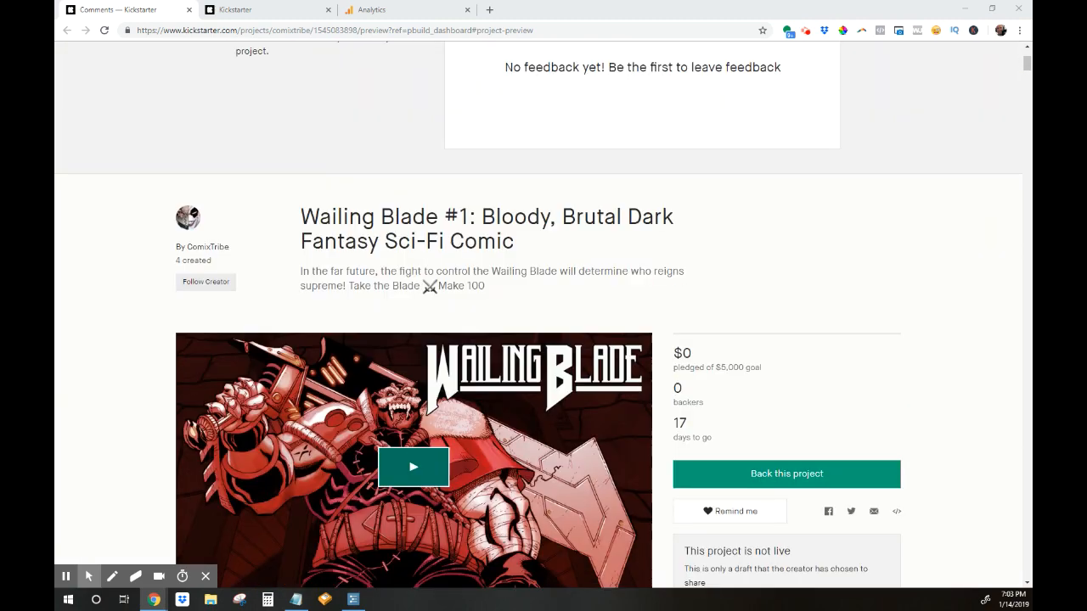
scroll("up", 3)
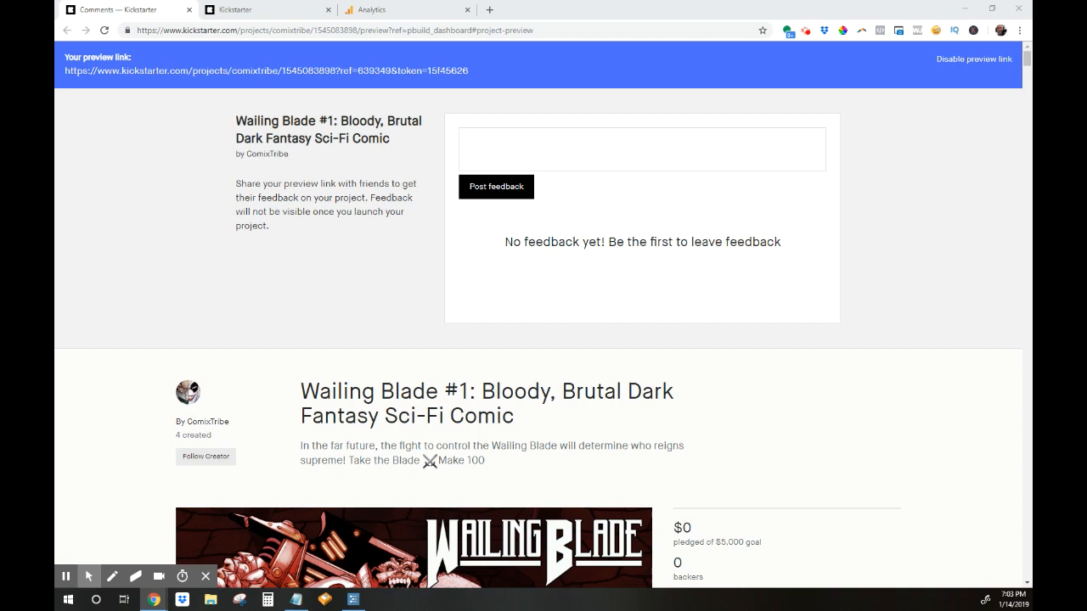
scroll("down", 3)
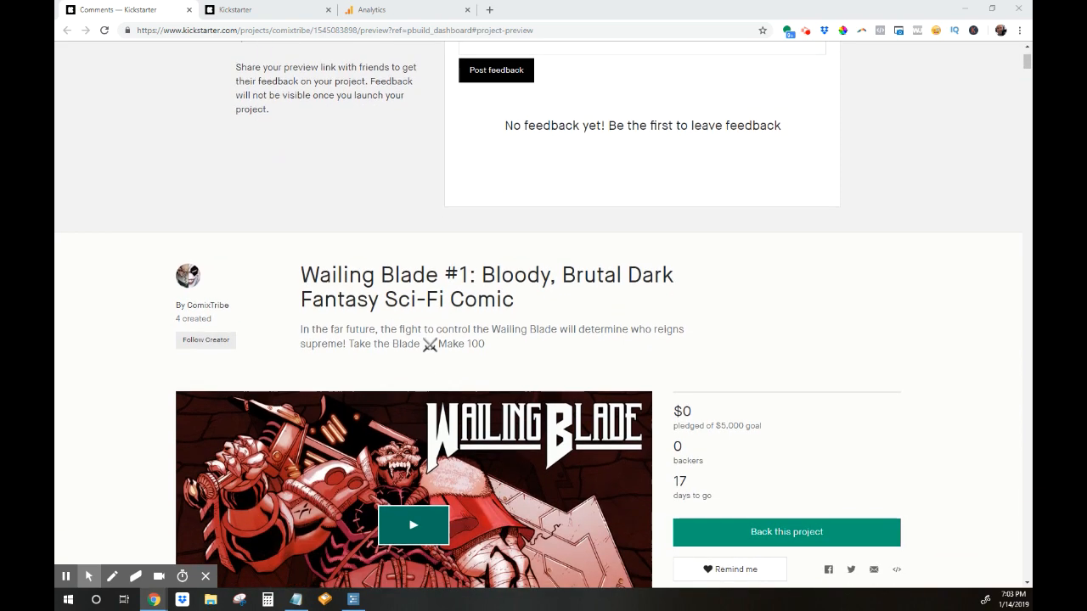
scroll("down", 3)
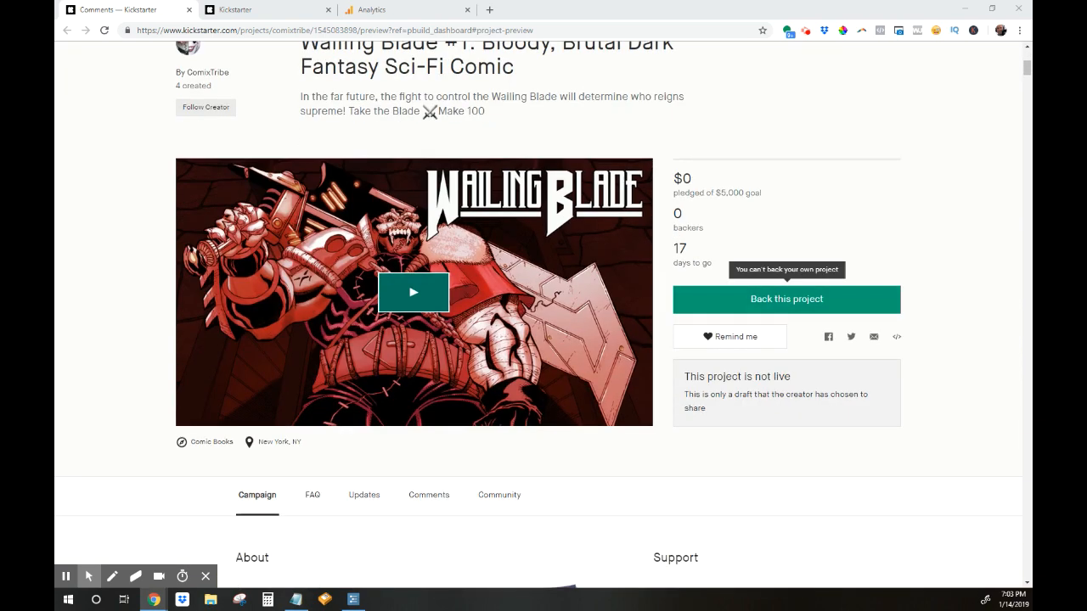
scroll("down", 3)
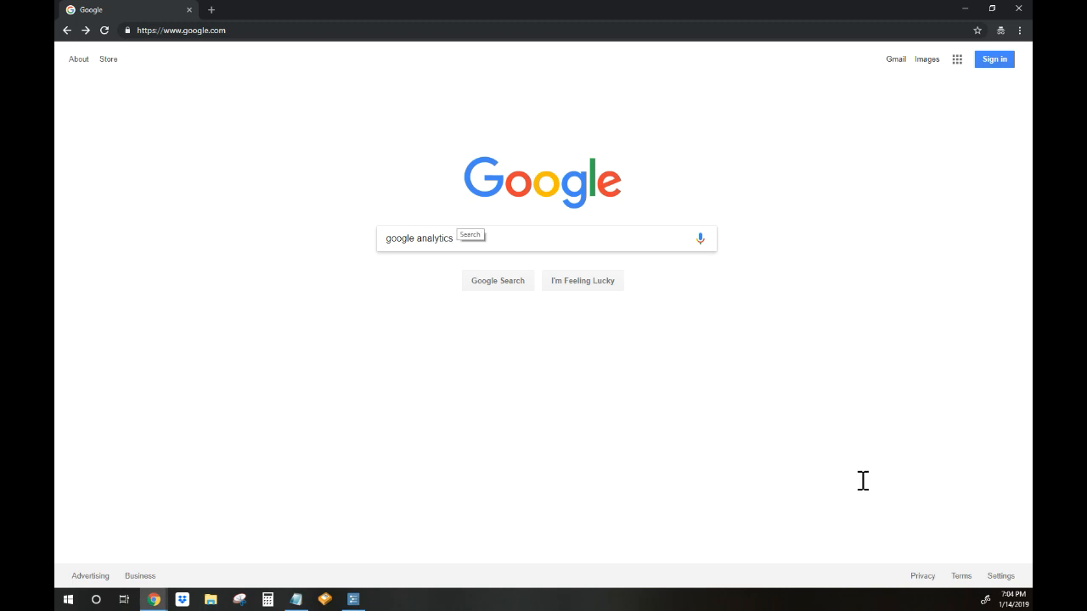
left_click(497, 280)
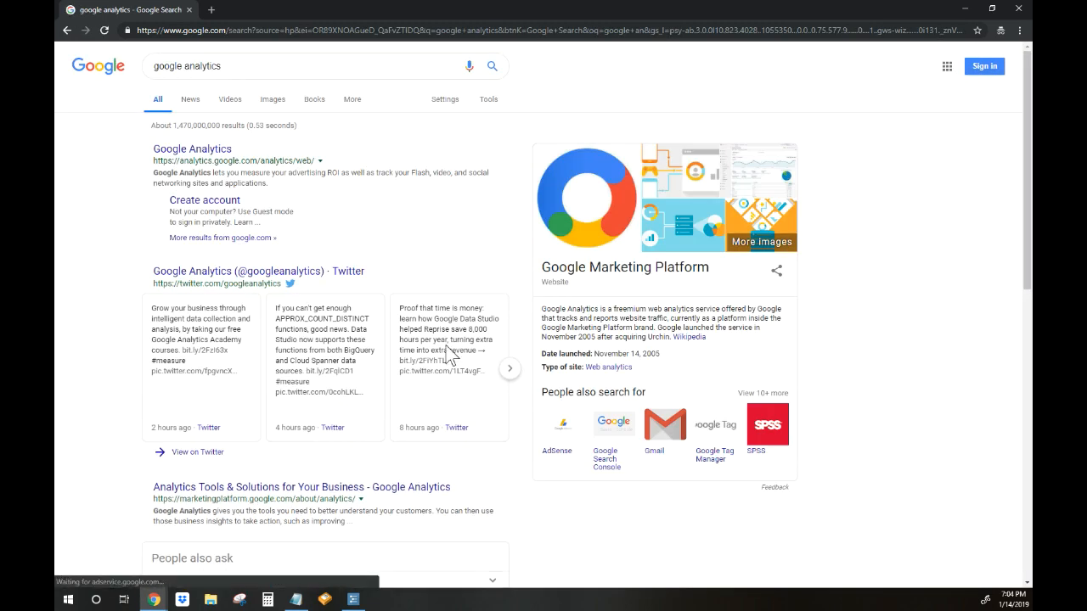
left_click(192, 150)
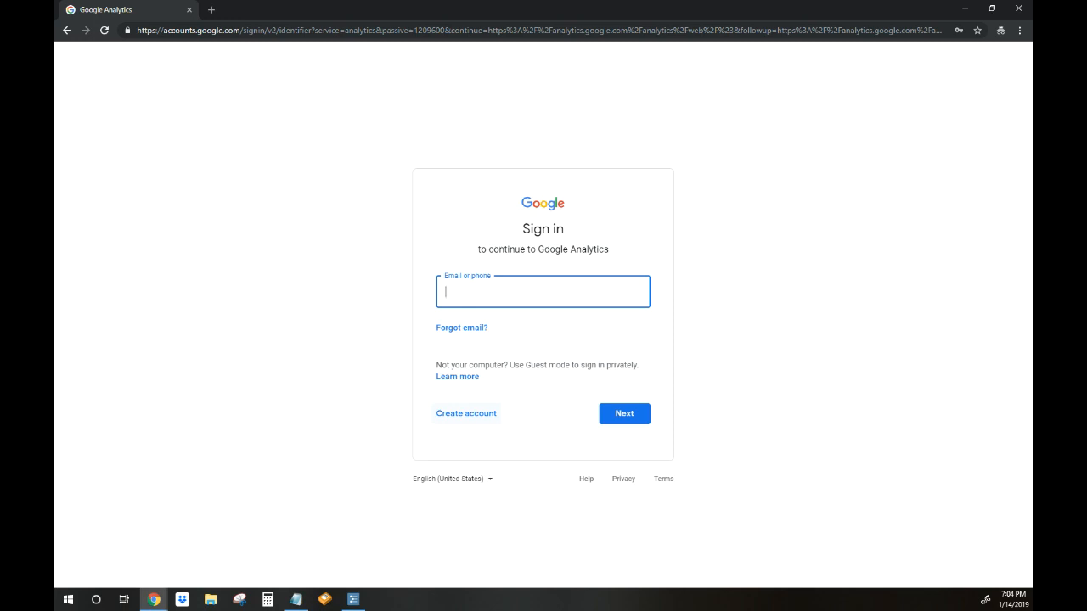
mouse_move(1006, 563)
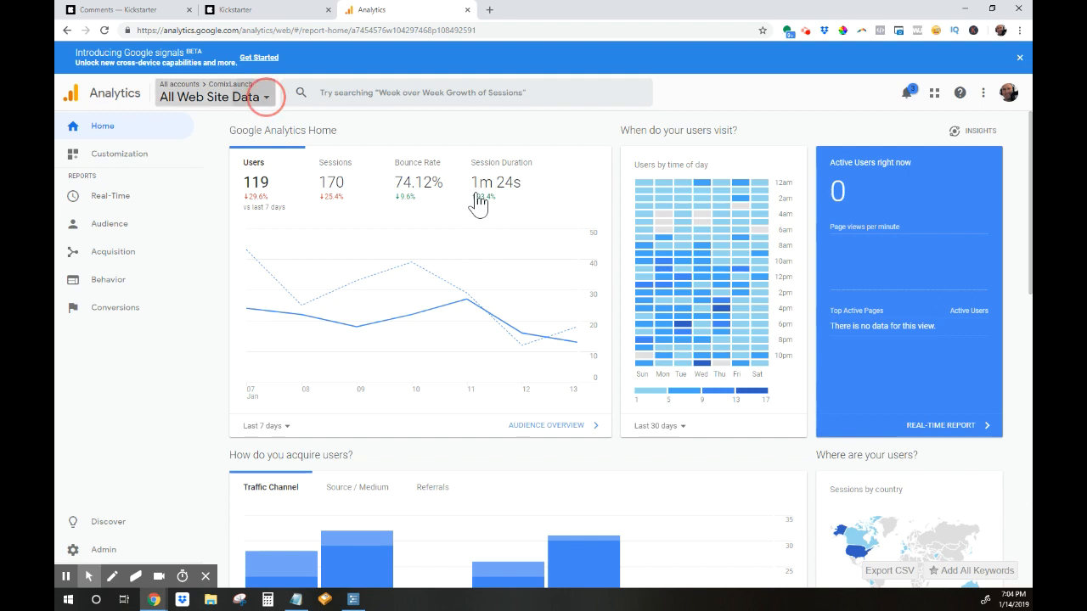
left_click(217, 95)
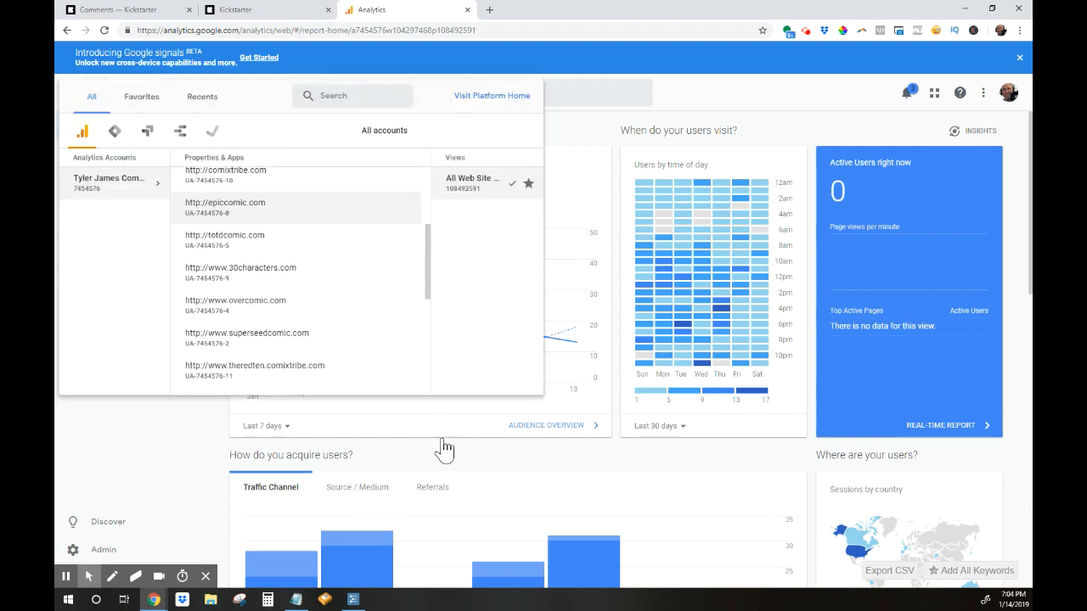
scroll("up", 3)
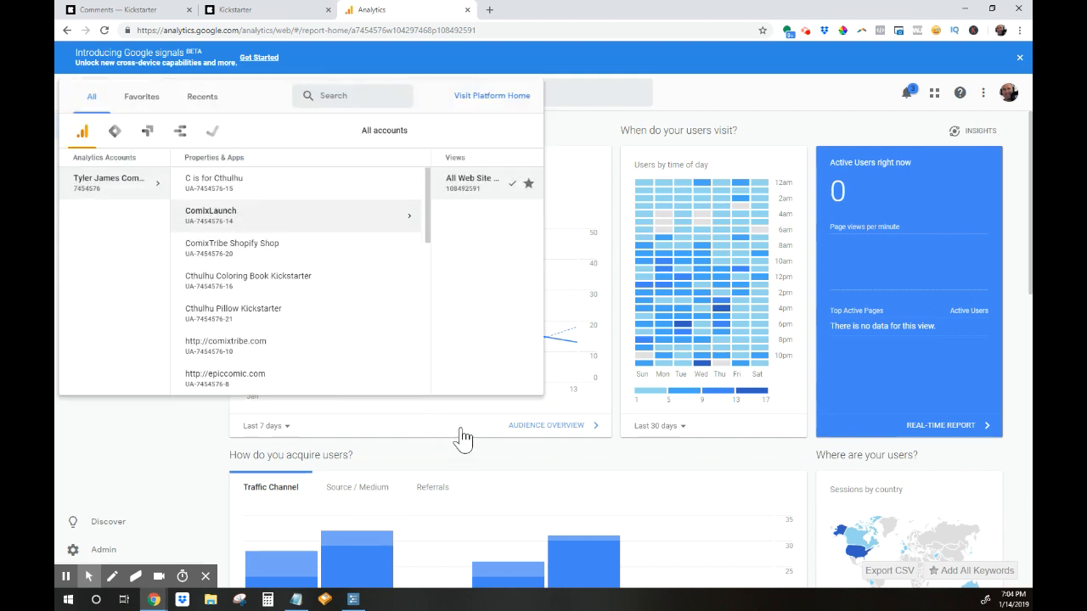
mouse_move(466, 438)
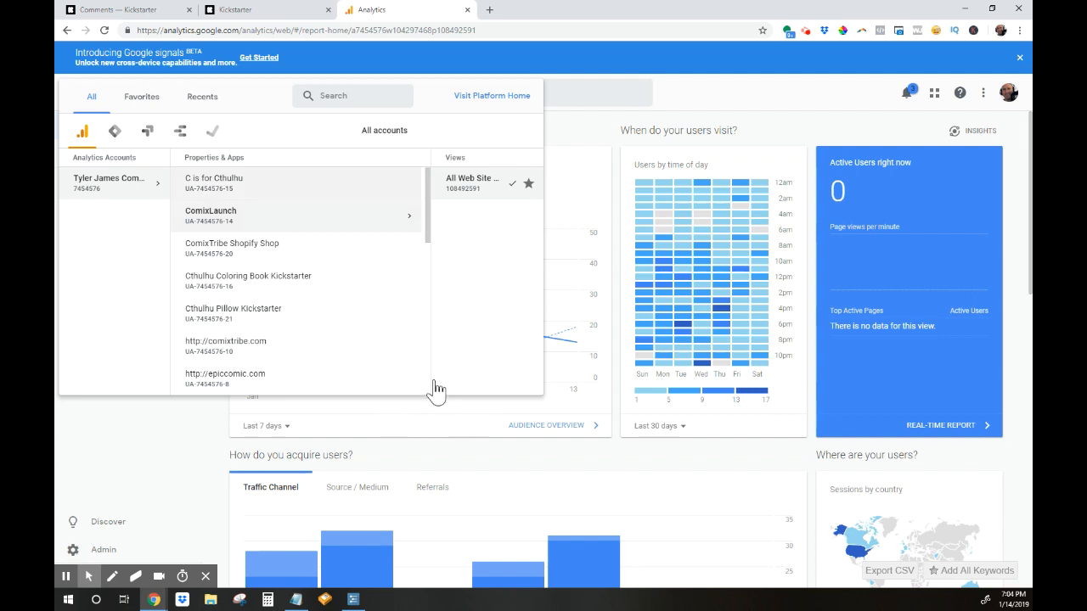
mouse_move(516, 365)
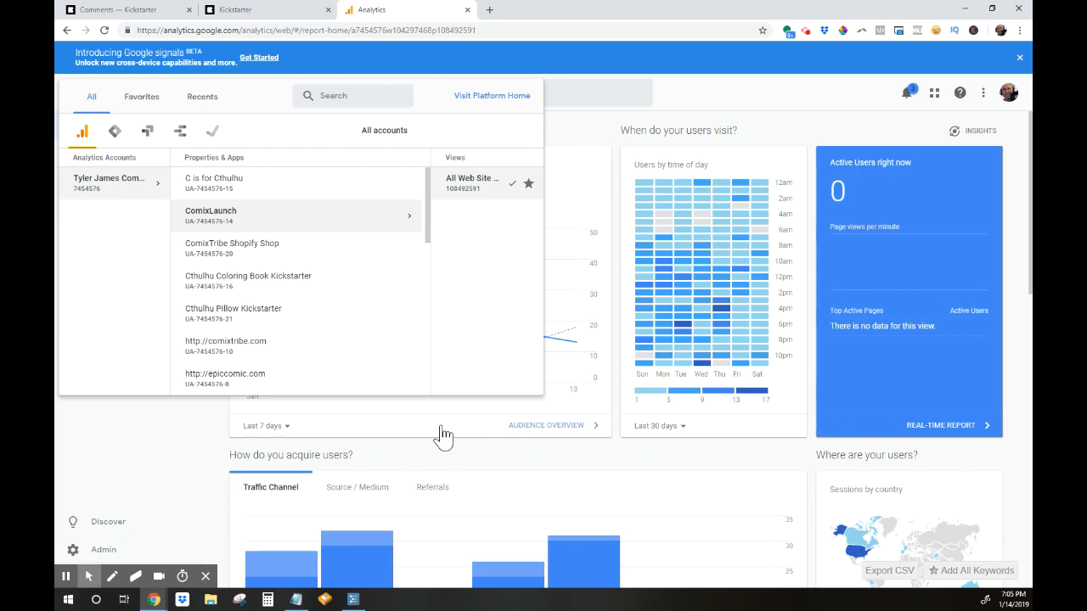
mouse_move(387, 452)
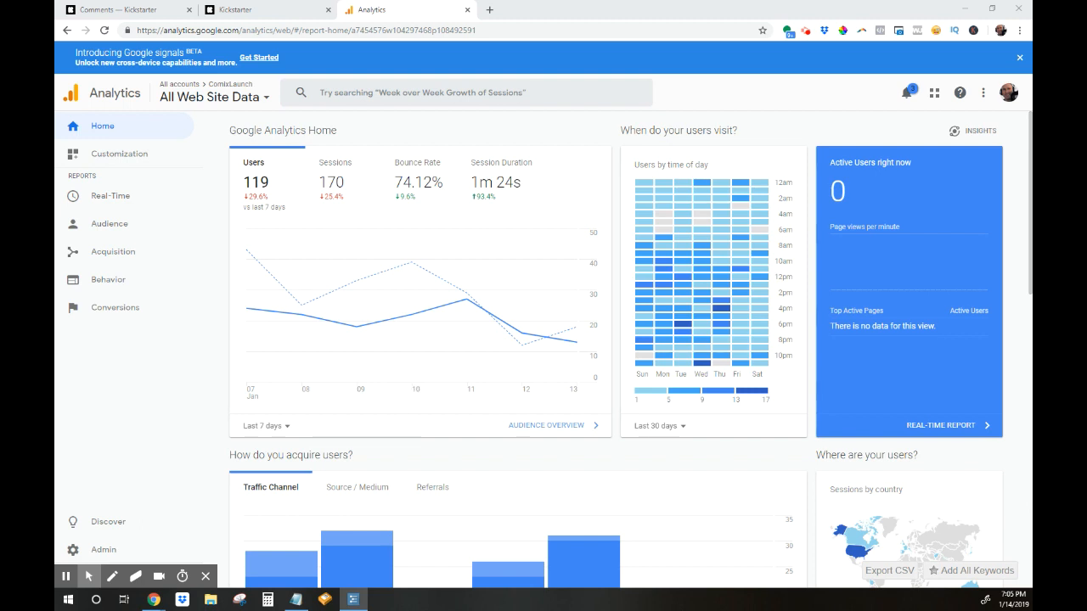
scroll("down", 3)
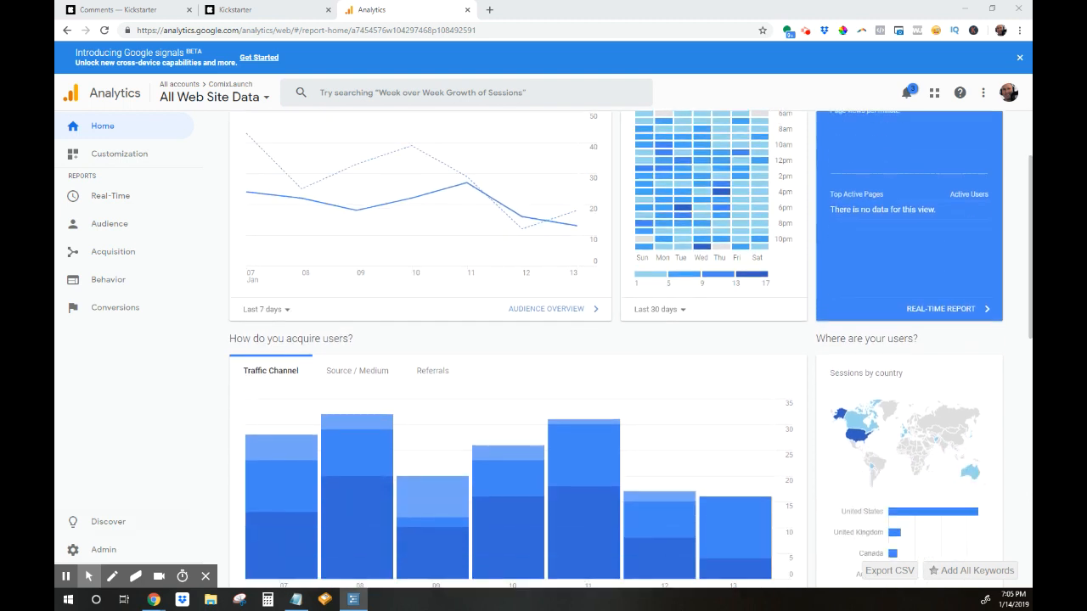
Step: In Admin, start a new property named 'Wailing Blade #1 Kickstarter'
left_click(102, 551)
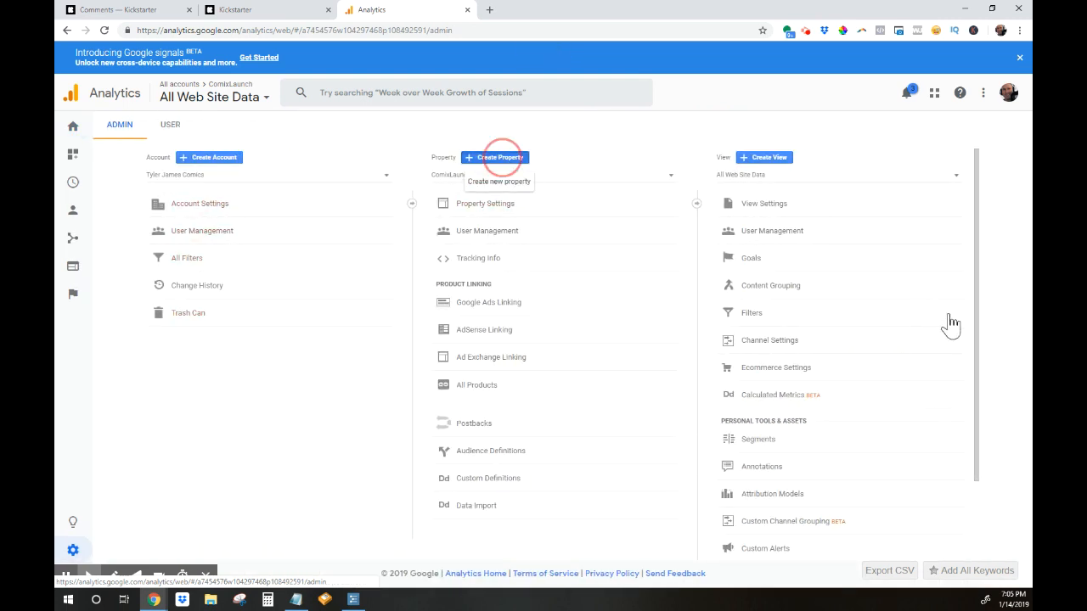
left_click(496, 156)
type("Wailing Bl")
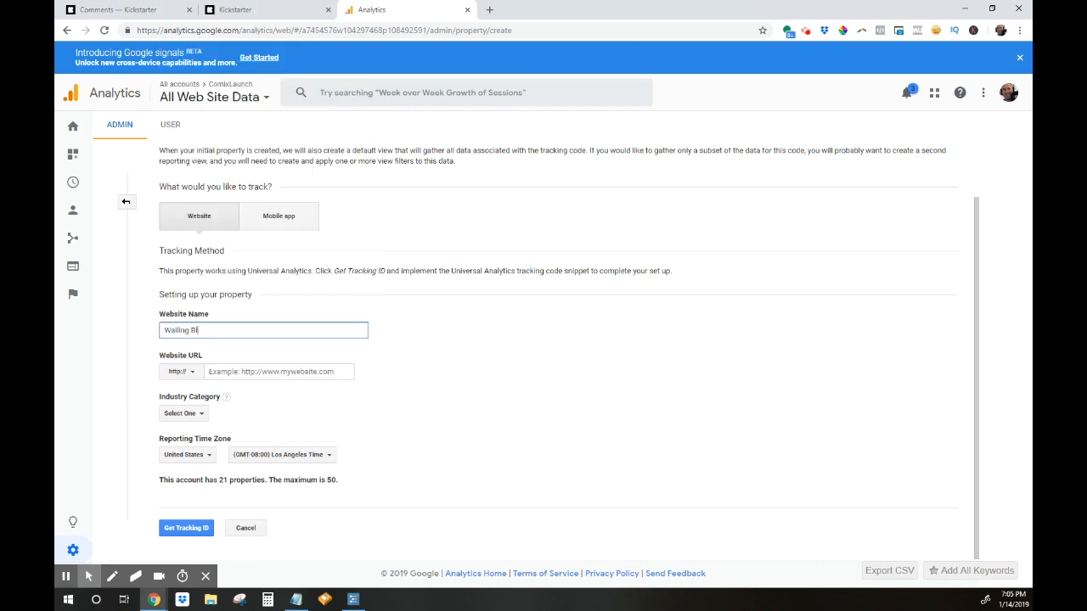
type("de")
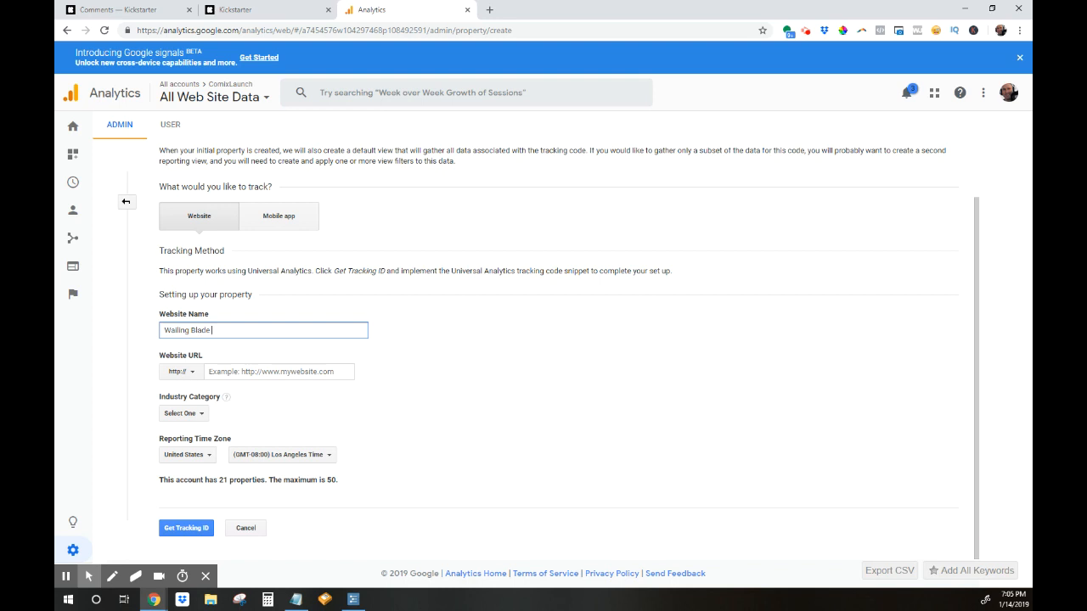
type("#1 Kickstarter")
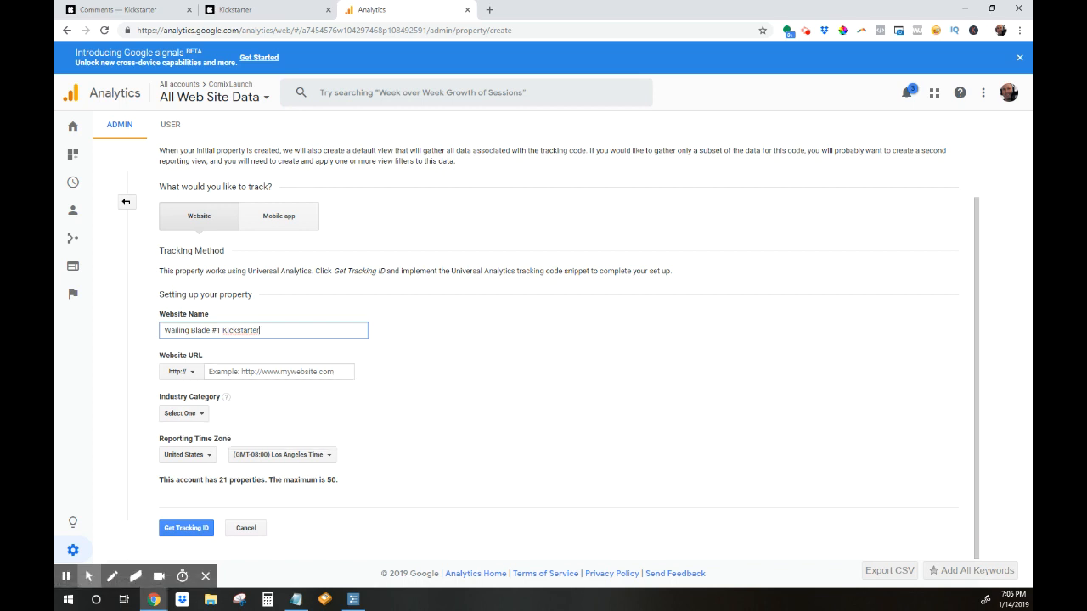
Step: Set the industry category to Arts and Entertainment and reporting time zone to New York
left_click(183, 415)
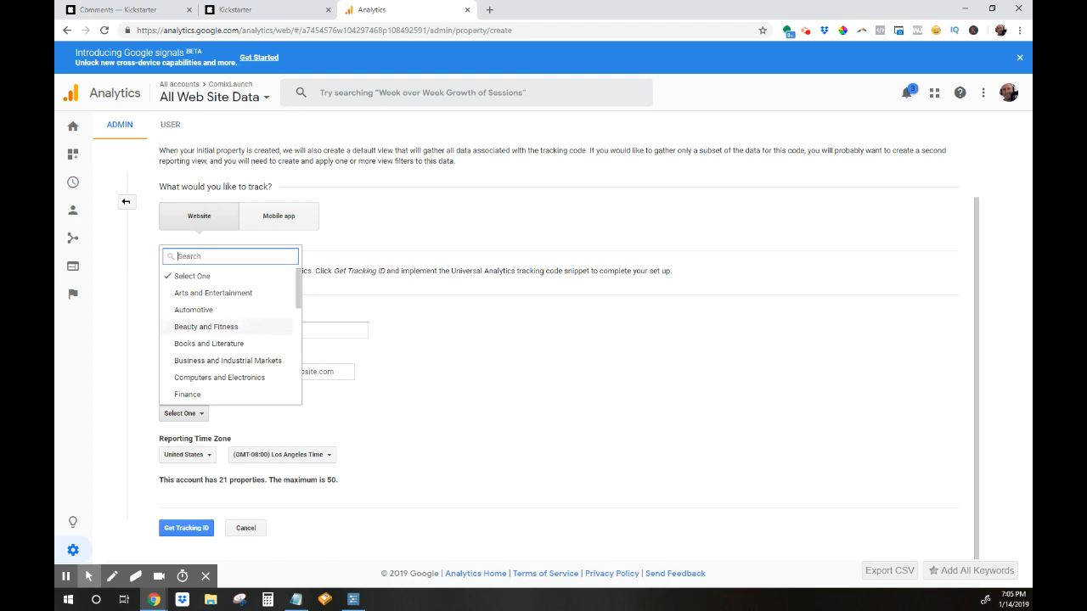
left_click(214, 292)
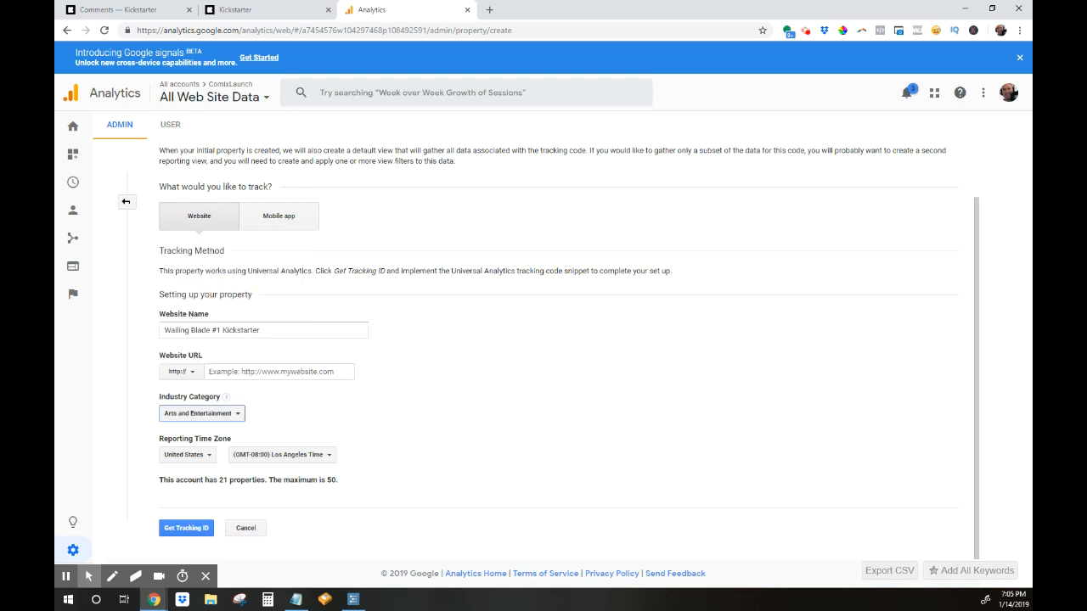
left_click(282, 455)
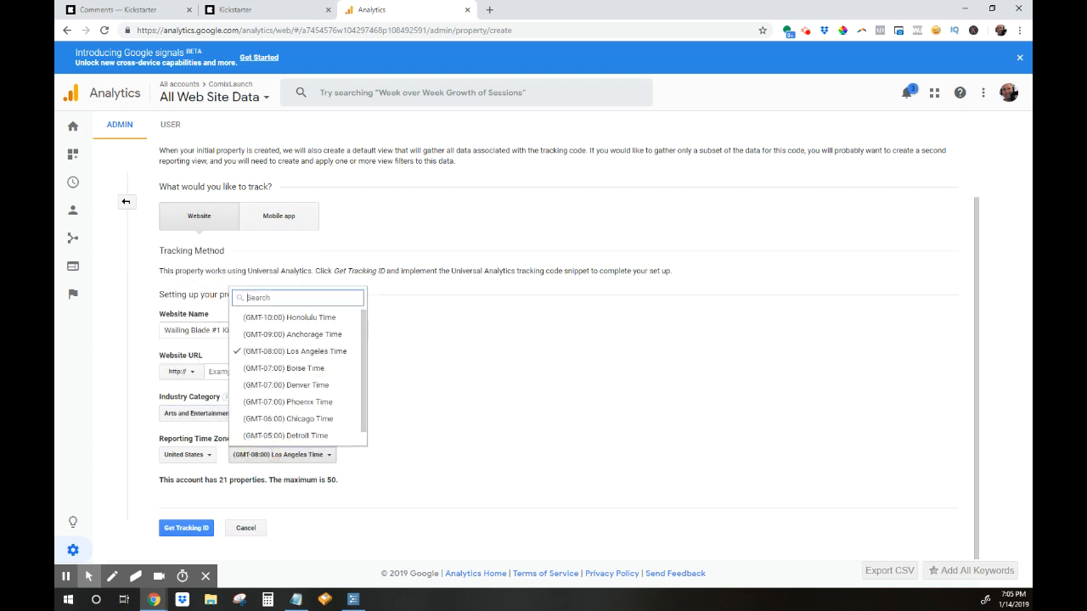
scroll("down", 3)
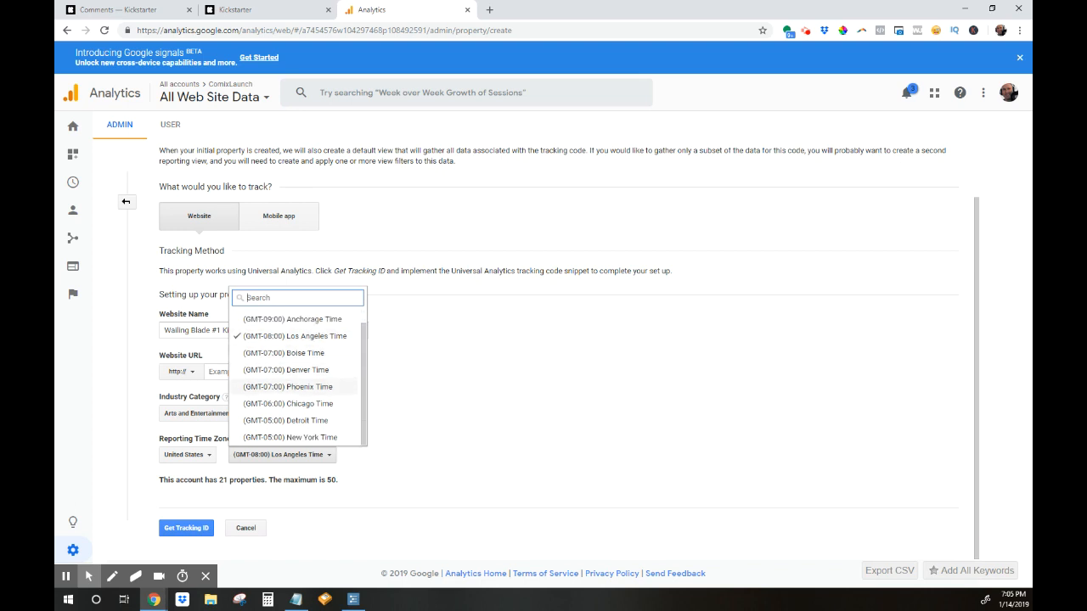
left_click(289, 439)
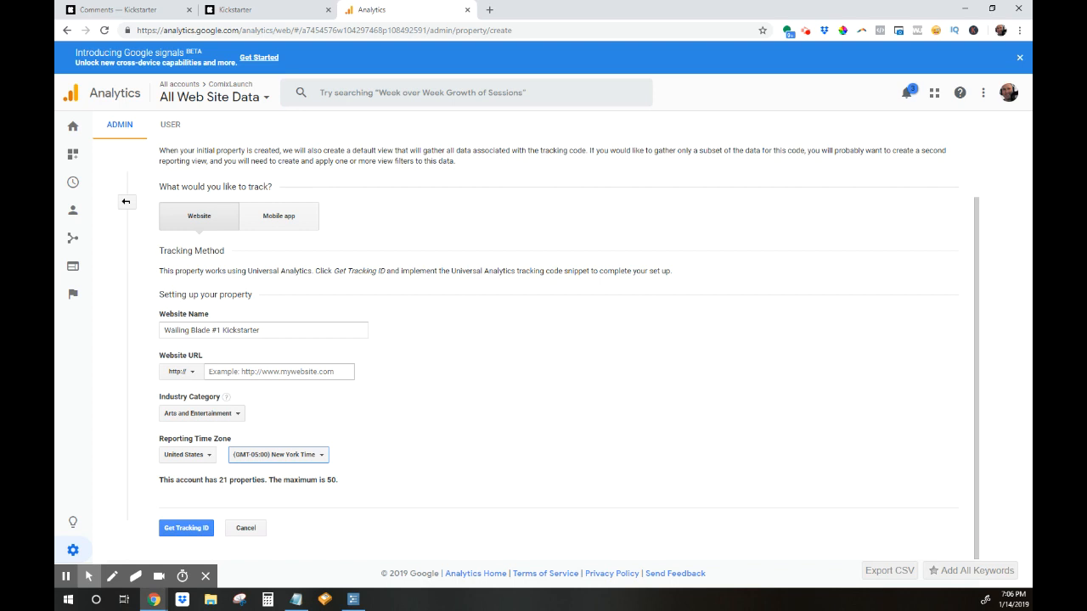
mouse_move(754, 410)
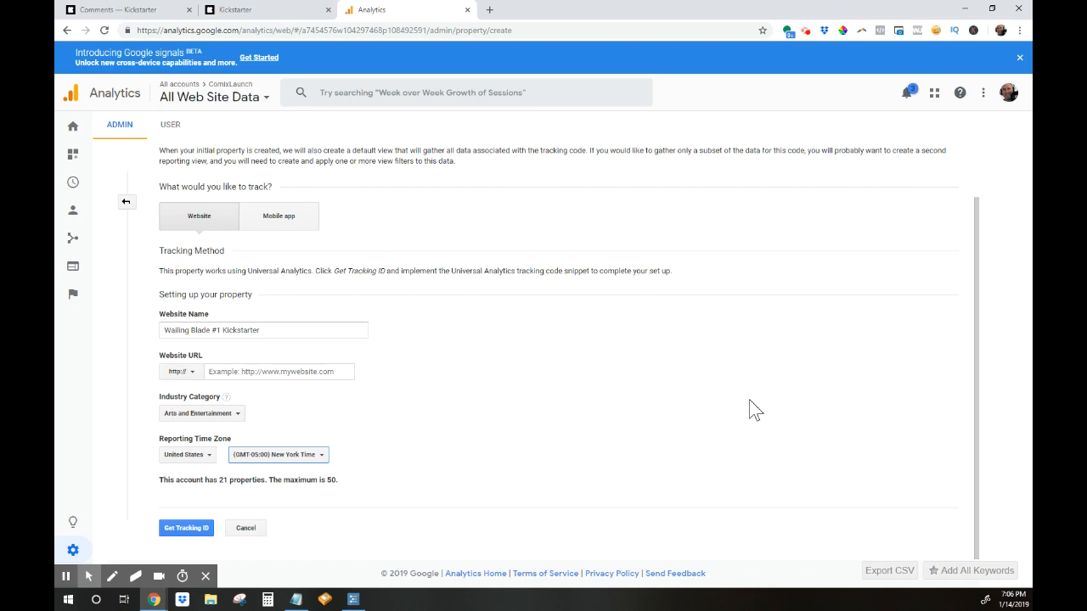
mouse_move(778, 418)
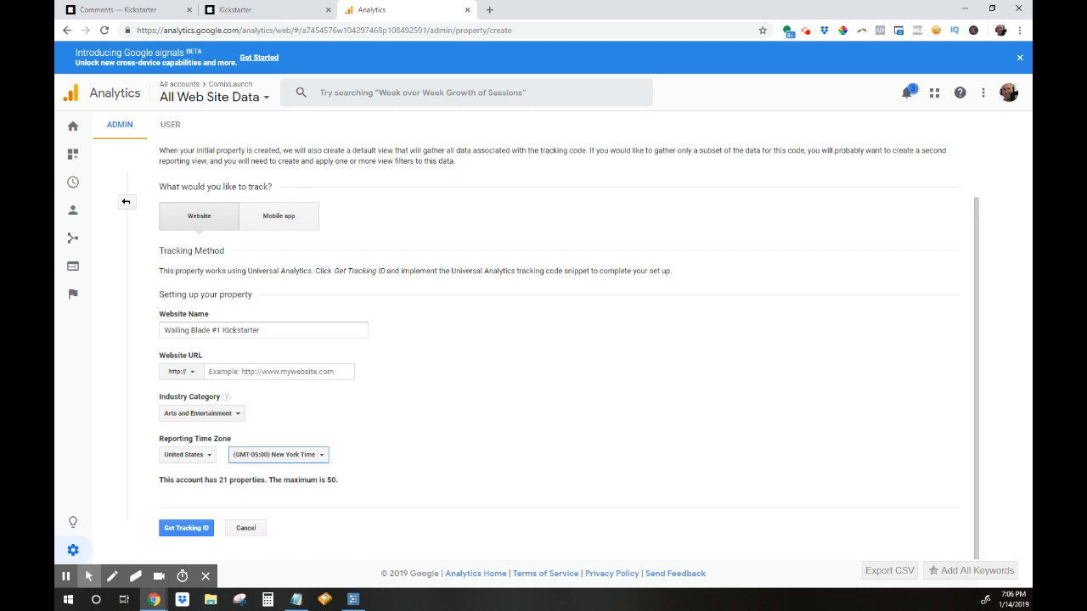
Step: Set the Website URL to https with the Kickstarter preview link, which is flagged invalid
left_click(180, 372)
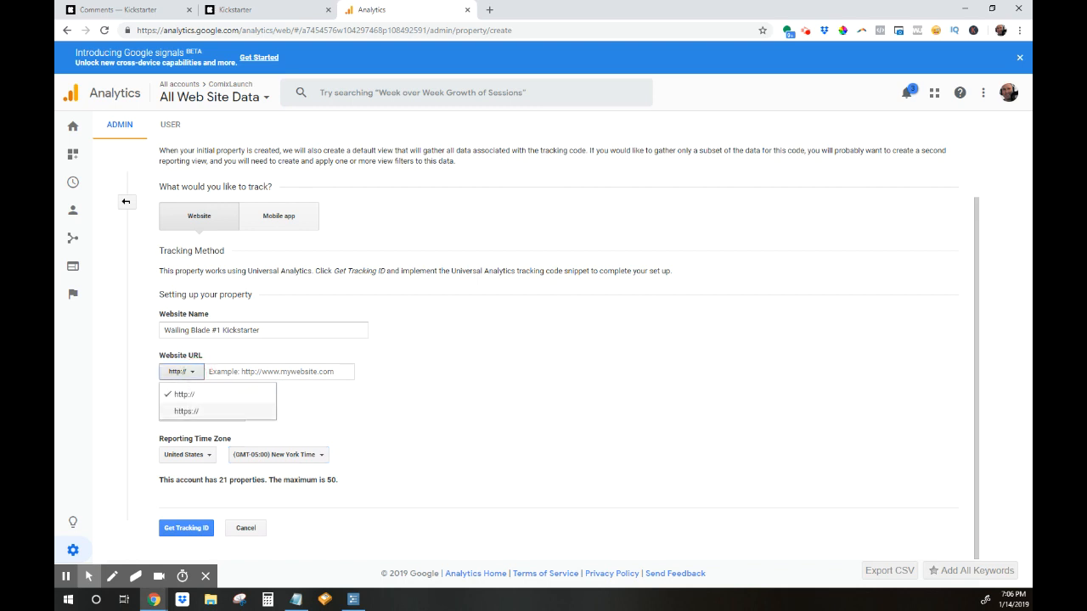
left_click(186, 411)
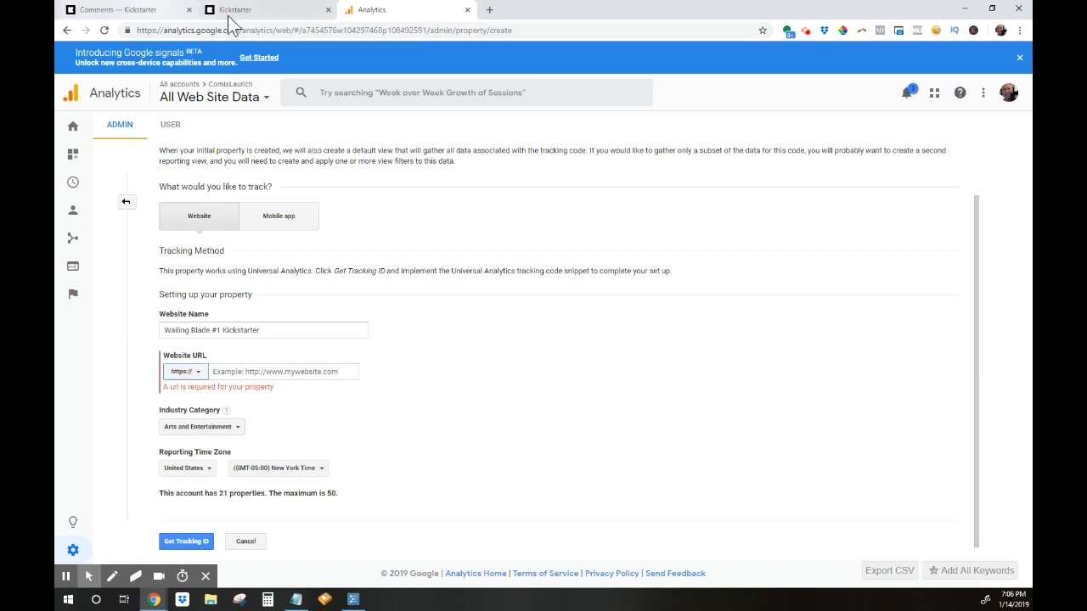
left_click(263, 10)
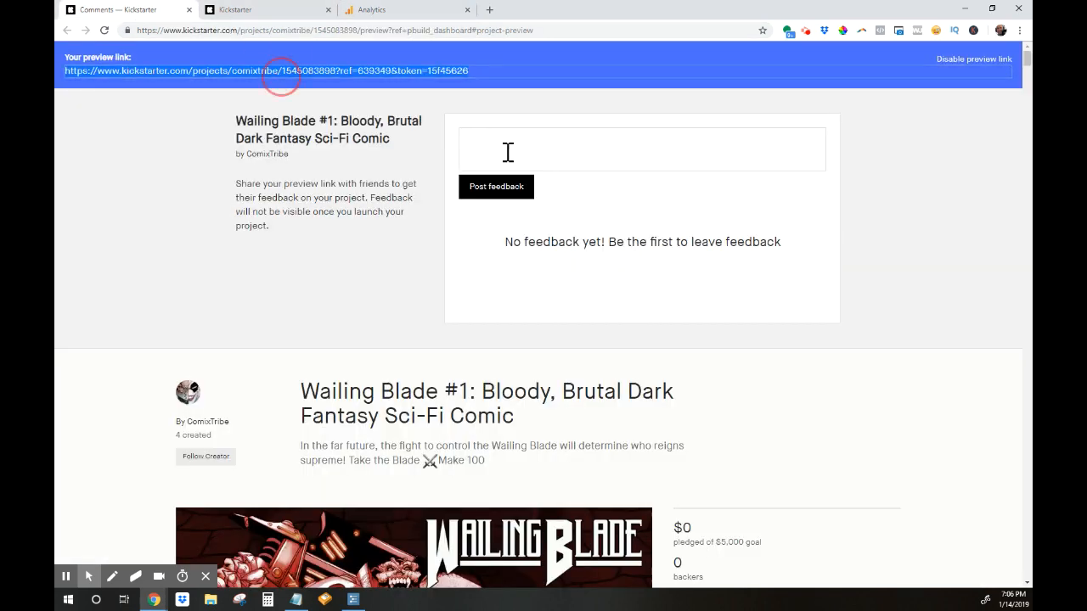
mouse_move(319, 174)
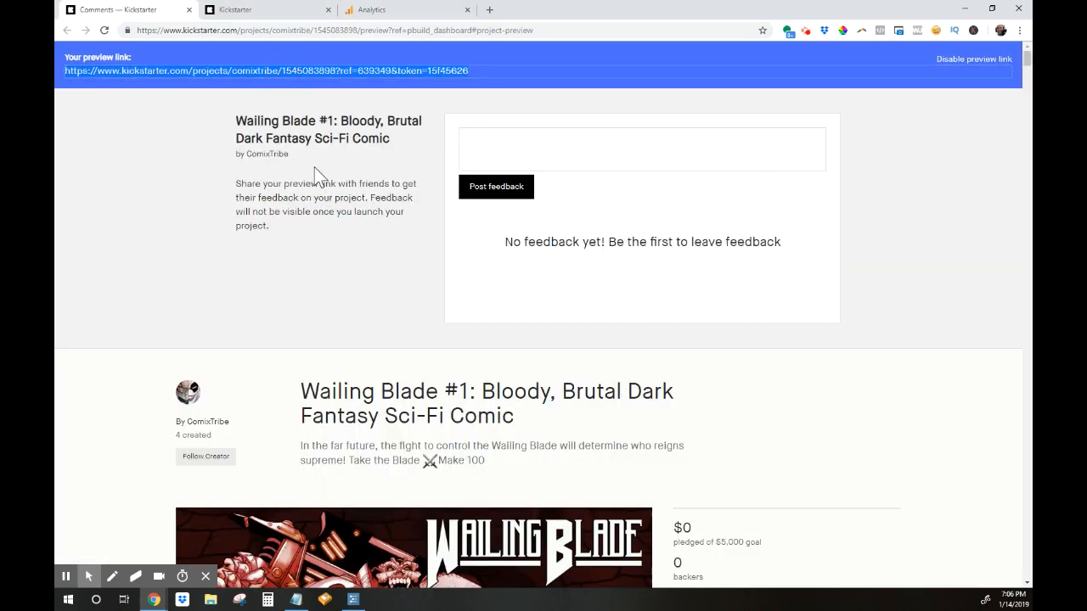
mouse_move(170, 170)
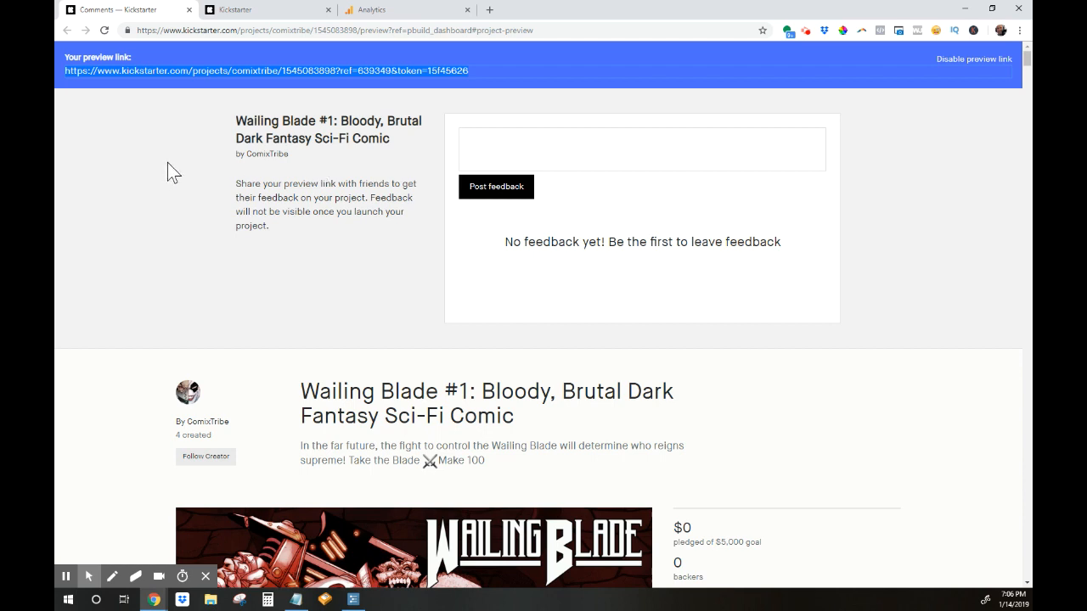
mouse_move(288, 161)
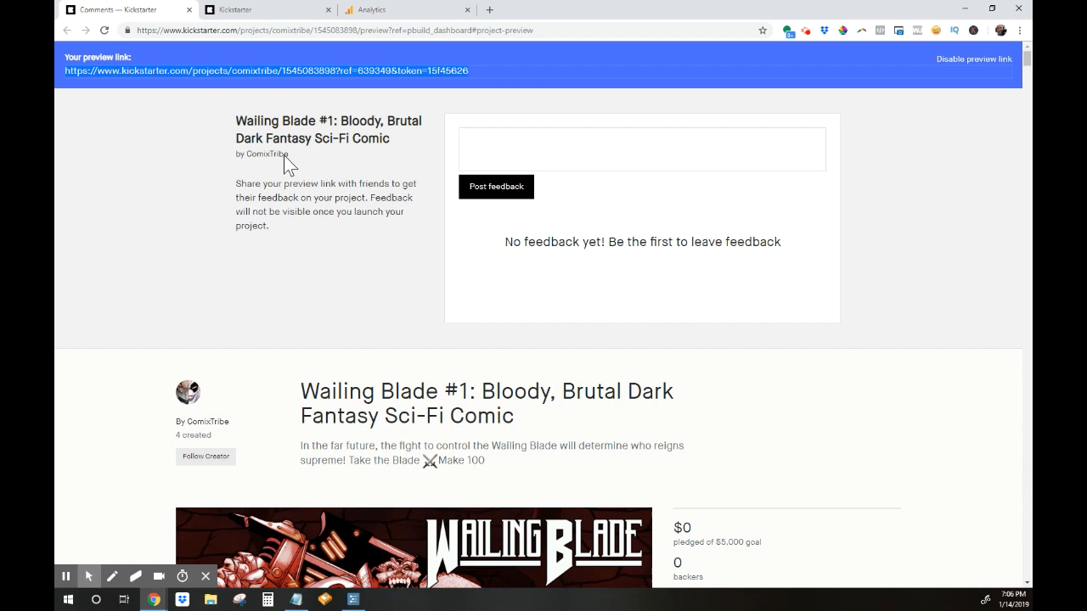
left_click(399, 11)
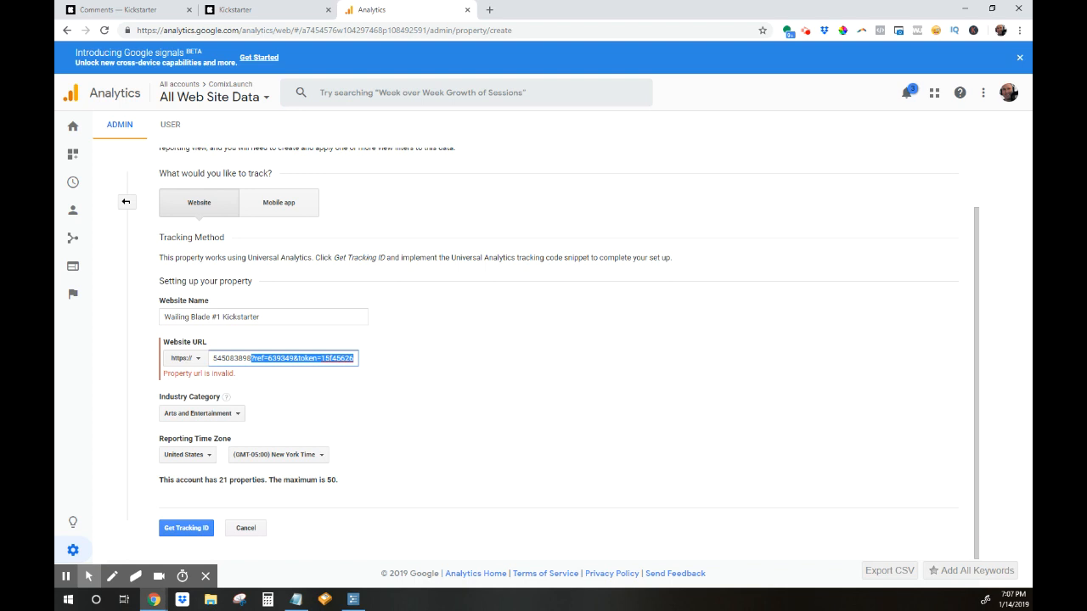
type("https://www.kickstarter.com/projects/con")
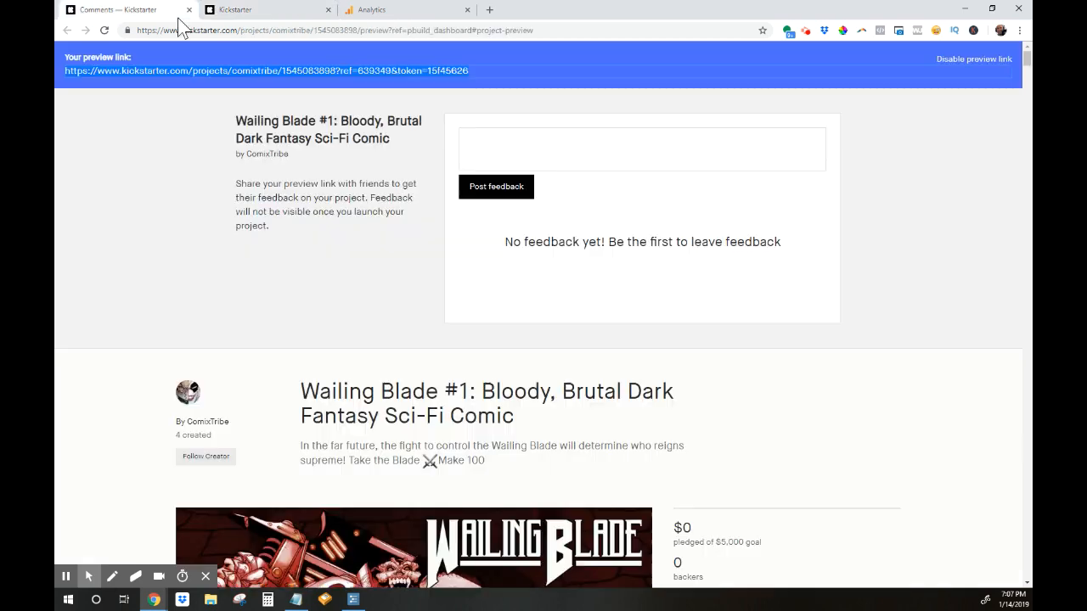
mouse_move(793, 141)
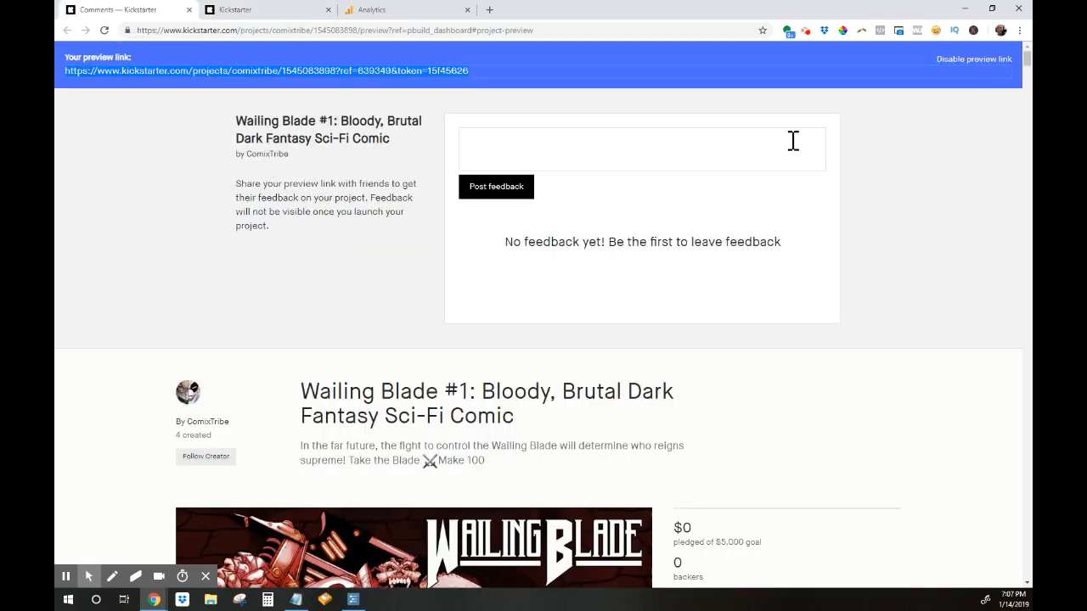
mouse_move(659, 41)
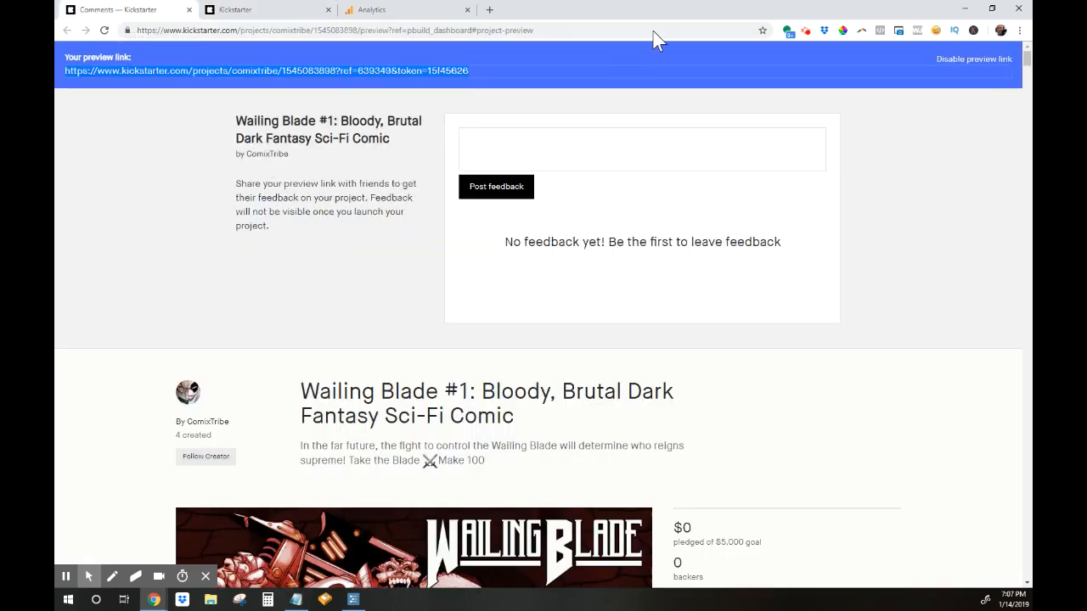
Step: Use the plain Kickstarter project address as Website URL and submit for the tracking ID
left_click(408, 10)
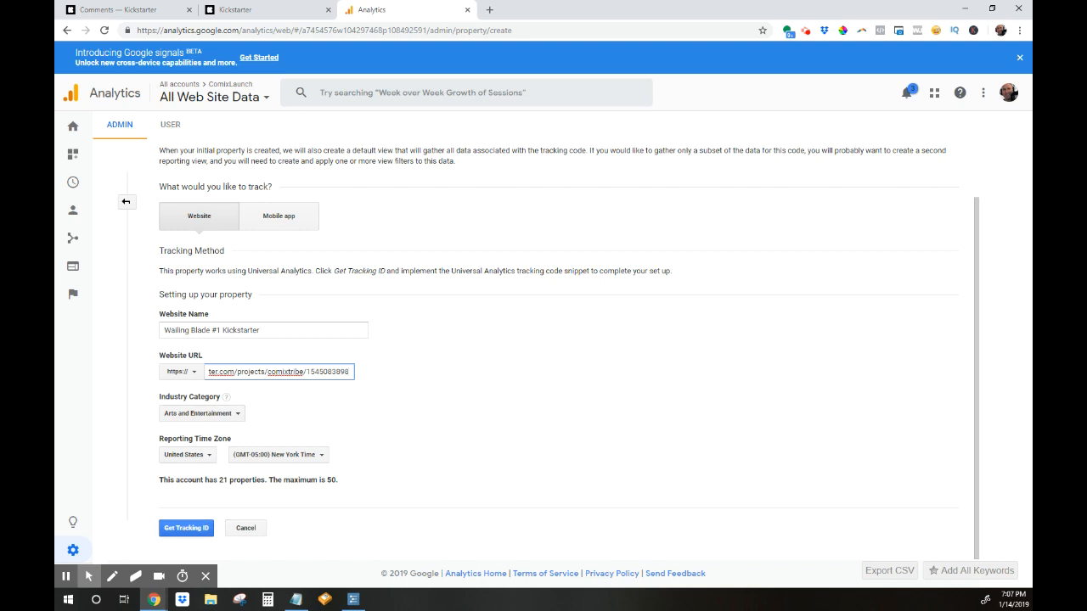
left_click(187, 526)
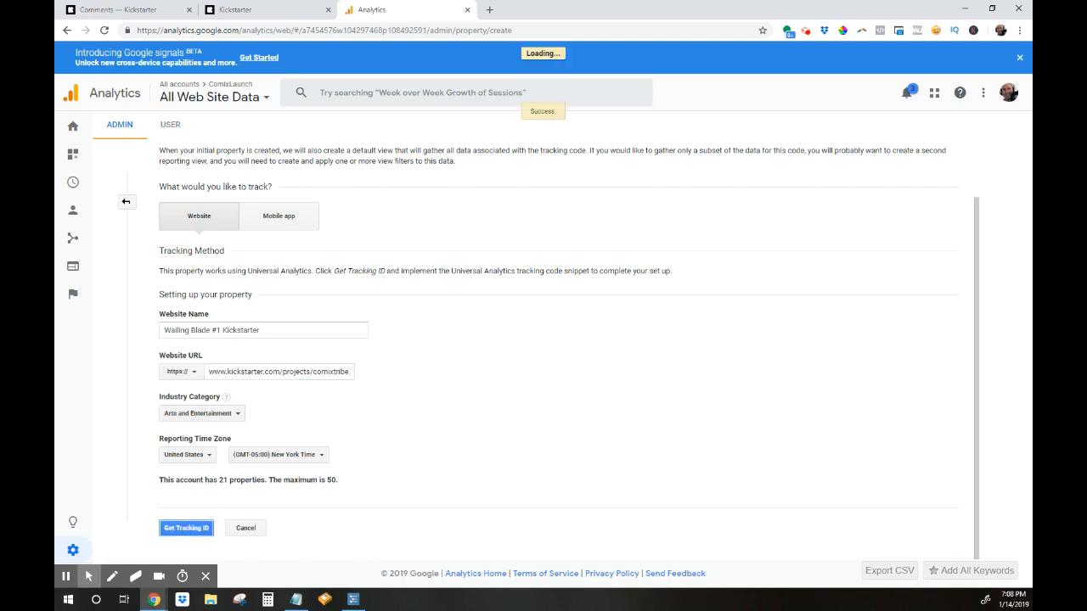
Step: View the new property's tracking code and copy tracking ID UA-7454576-24
left_click(185, 527)
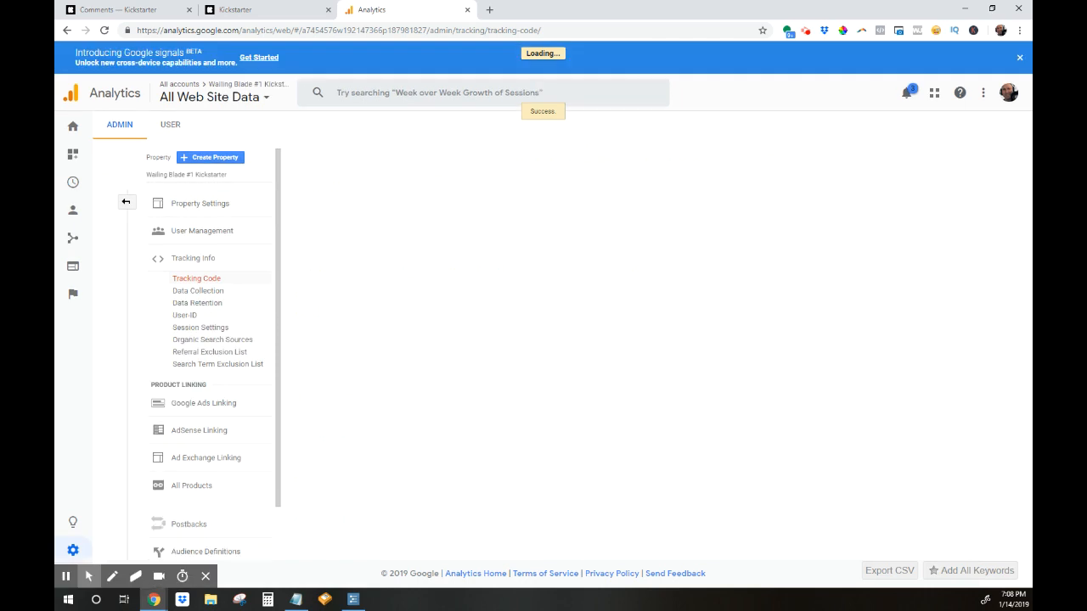
left_click(197, 279)
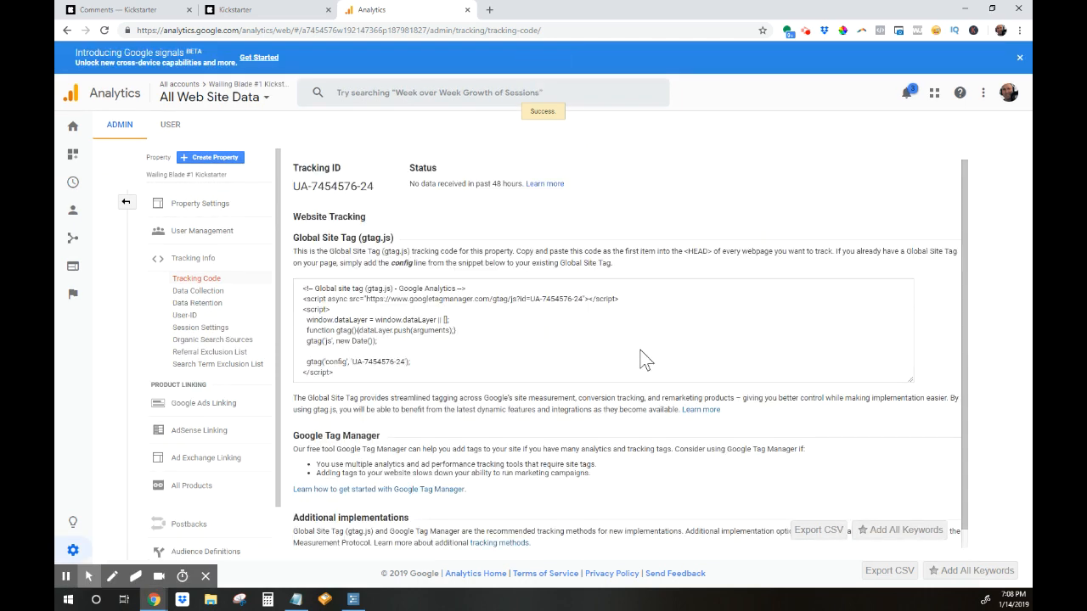
mouse_move(534, 377)
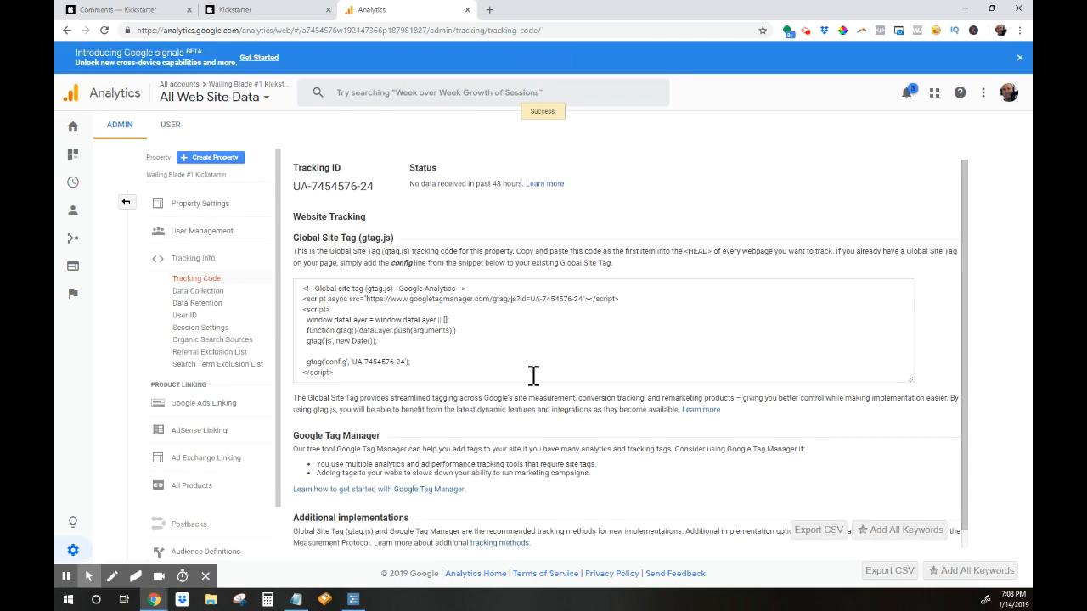
double_click(333, 185)
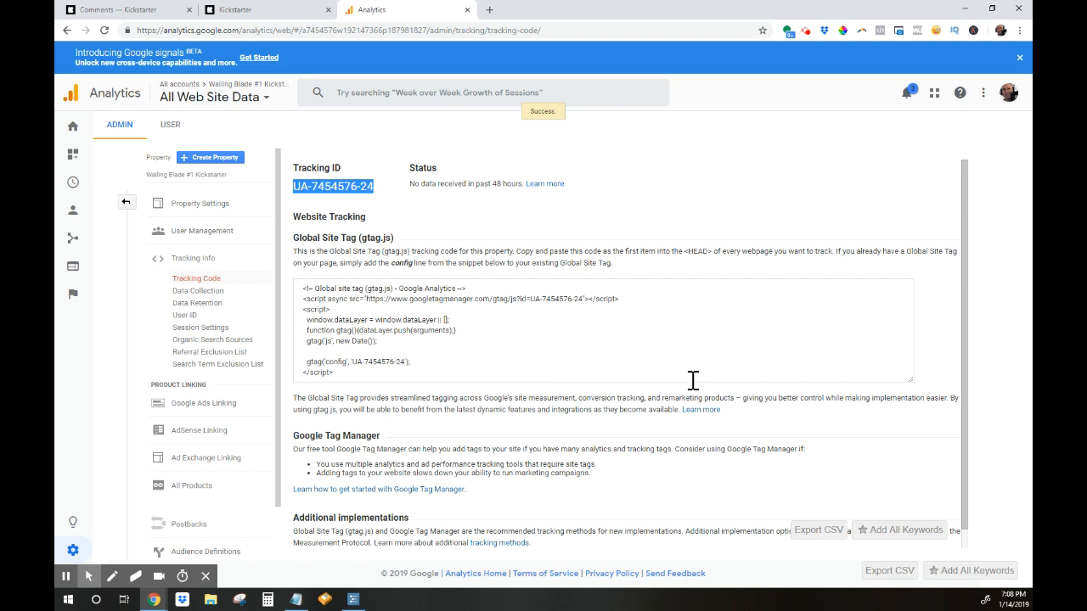
mouse_move(602, 371)
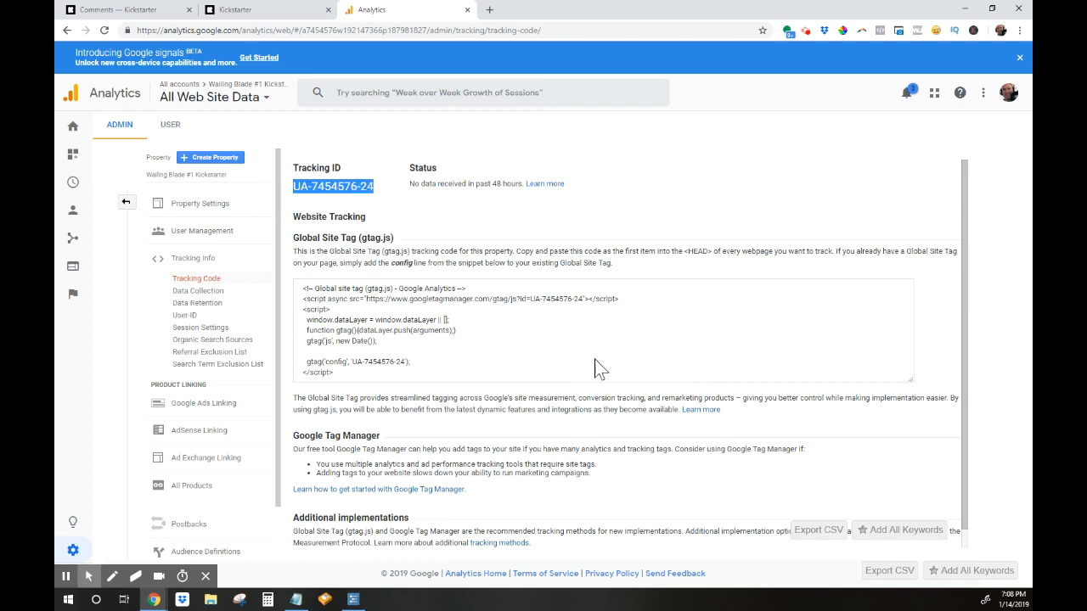
mouse_move(610, 305)
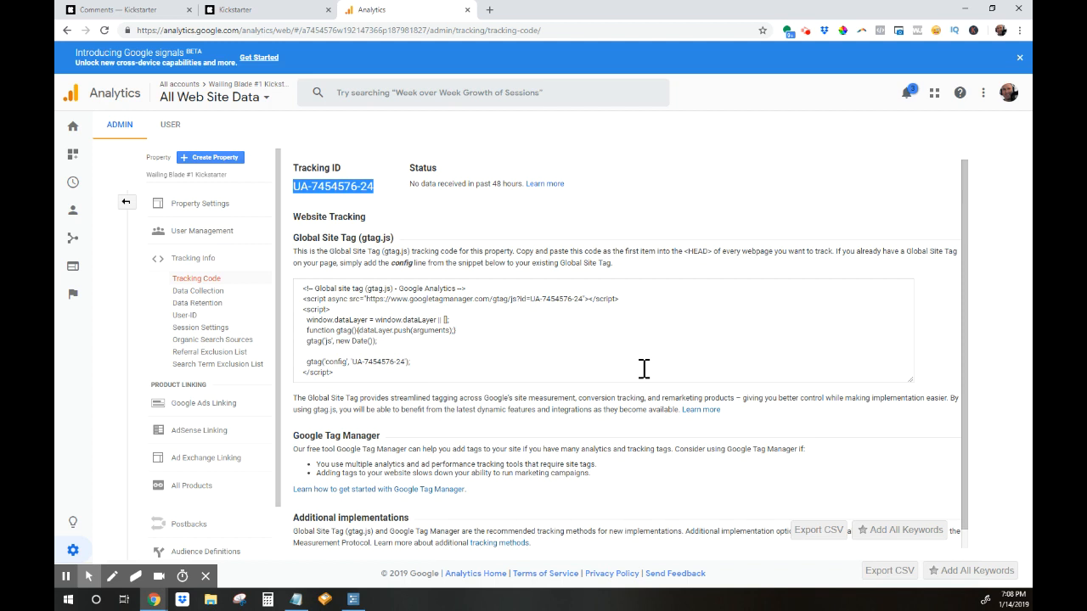
mouse_move(758, 384)
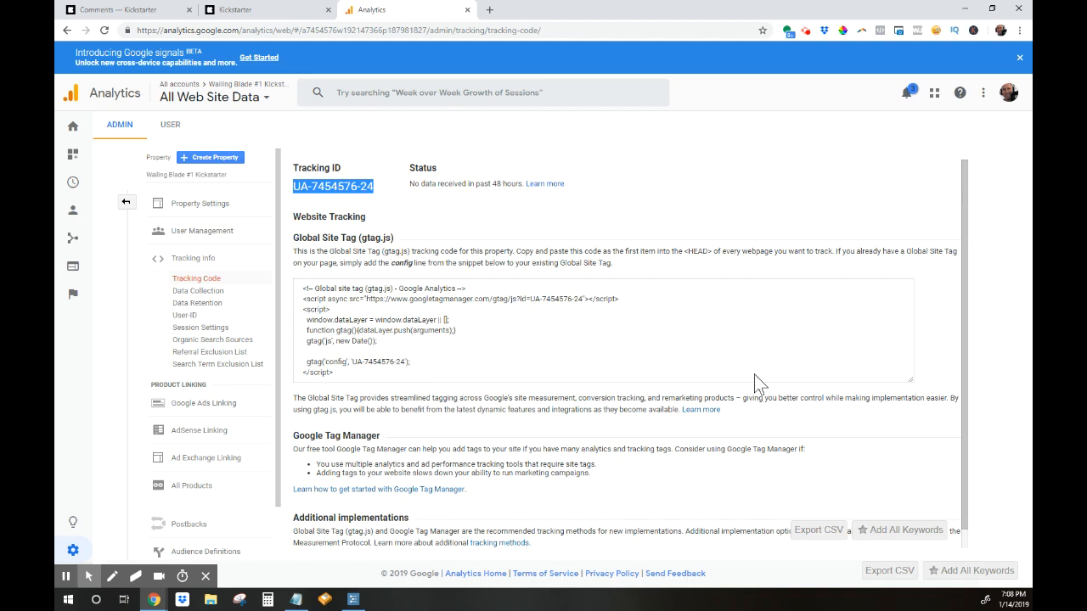
mouse_move(676, 395)
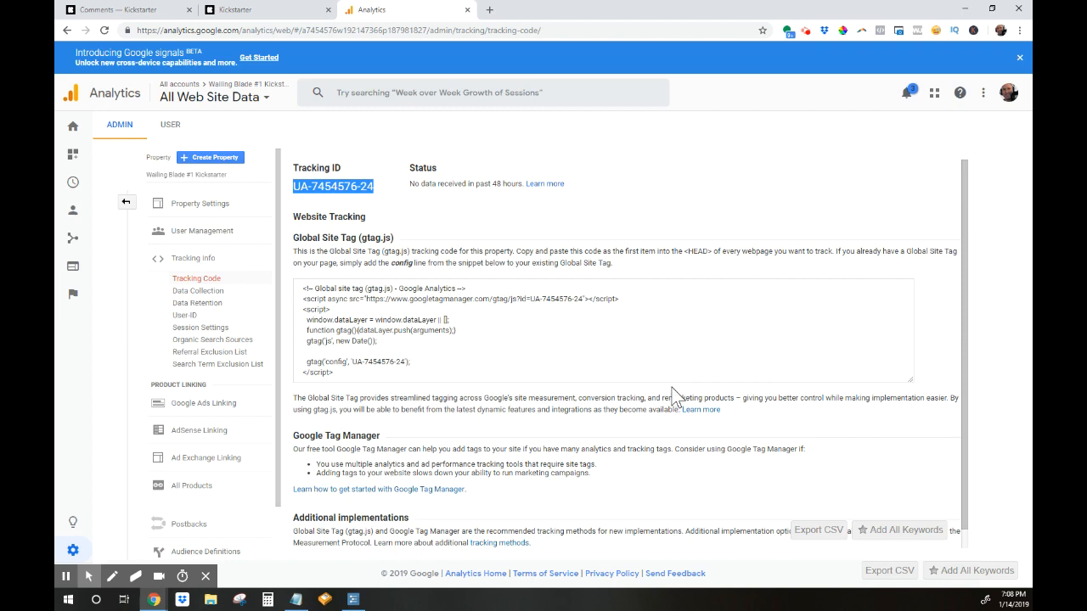
Step: Back in Kickstarter, open the Wailing Blade #1 project dashboard from My Projects
left_click(265, 10)
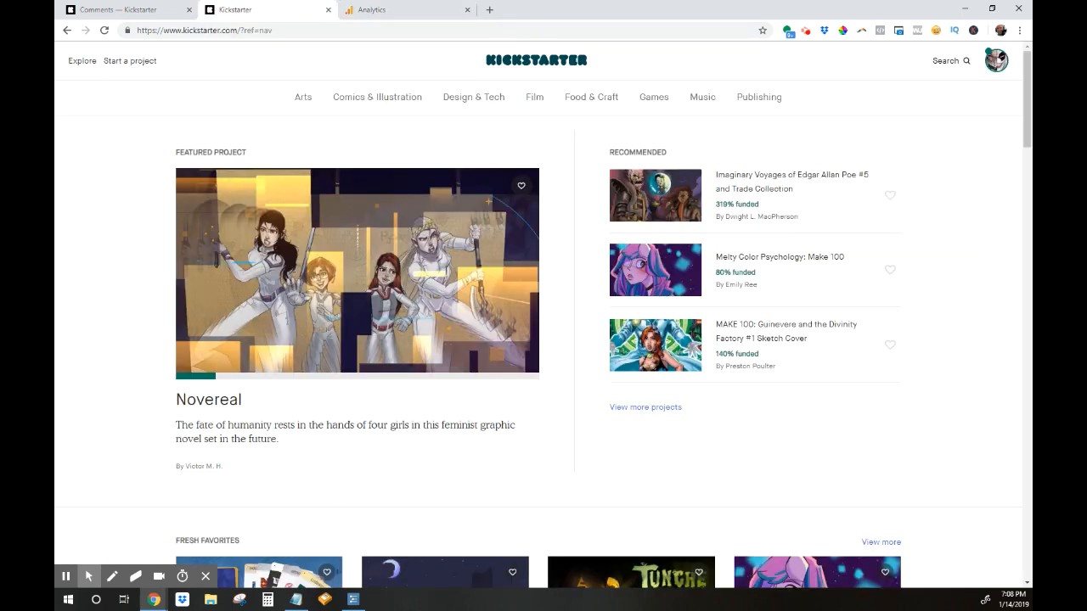
left_click(996, 61)
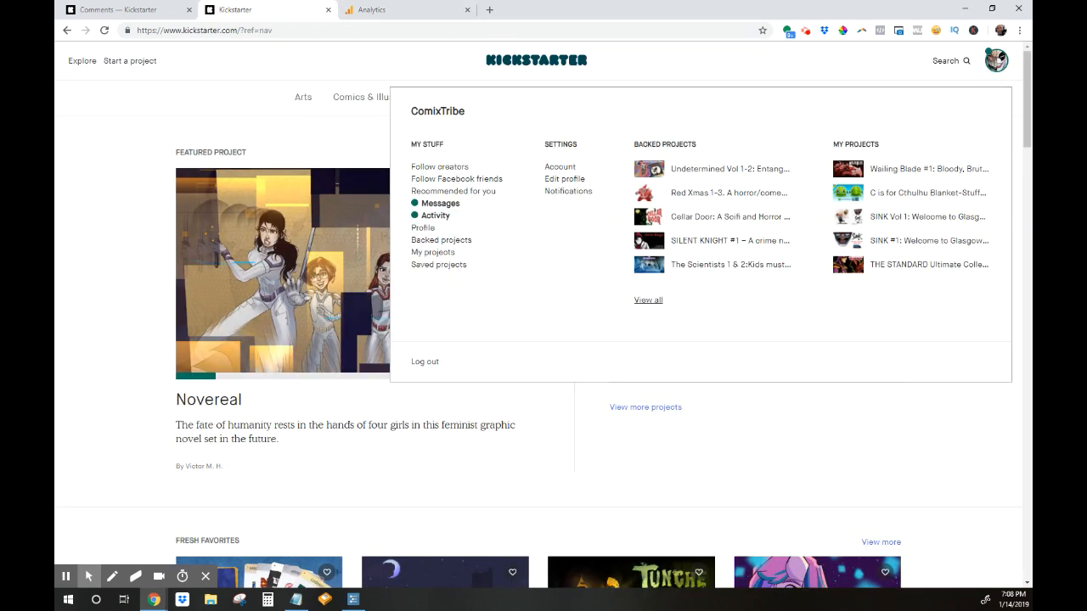
mouse_move(927, 168)
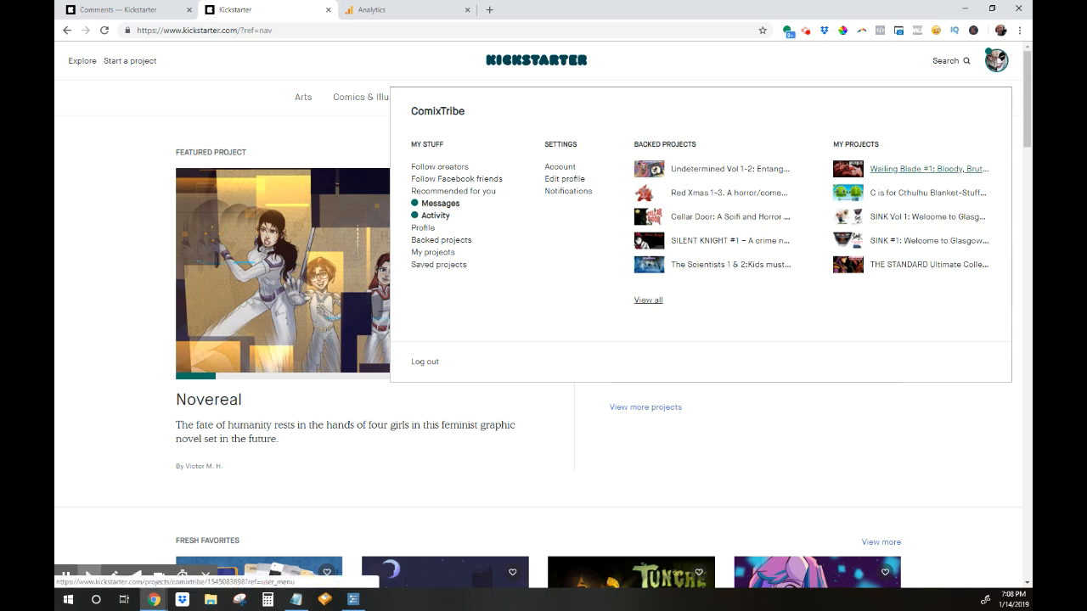
left_click(927, 170)
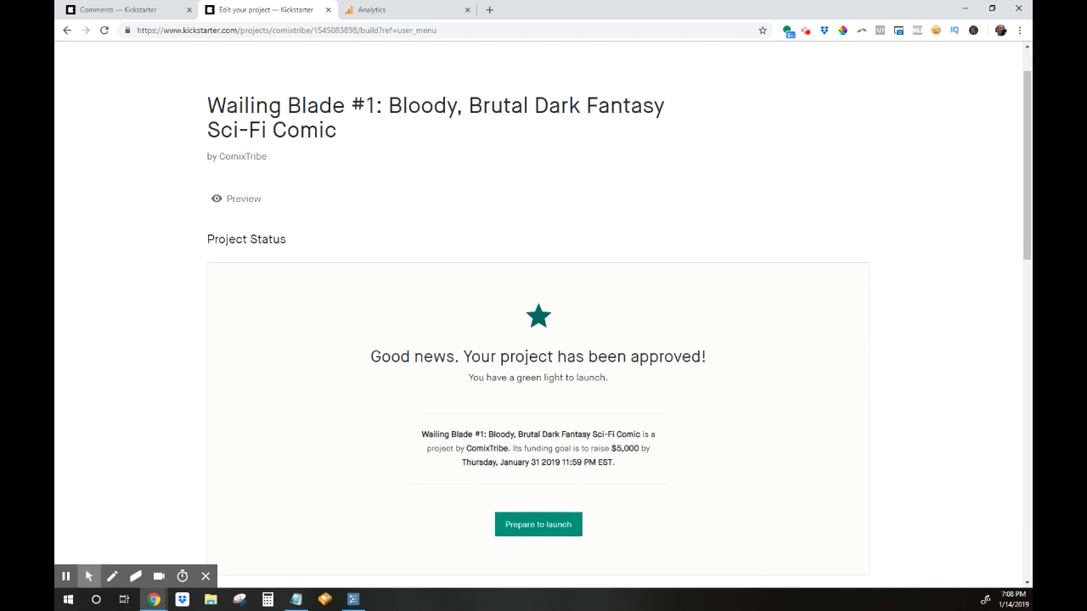
scroll("down", 3)
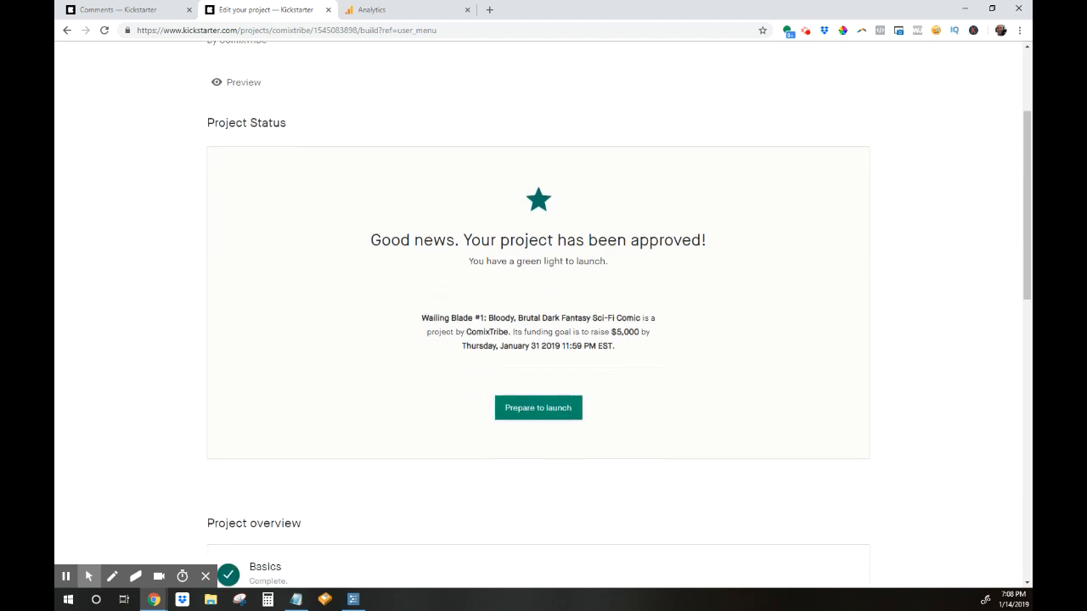
mouse_move(873, 445)
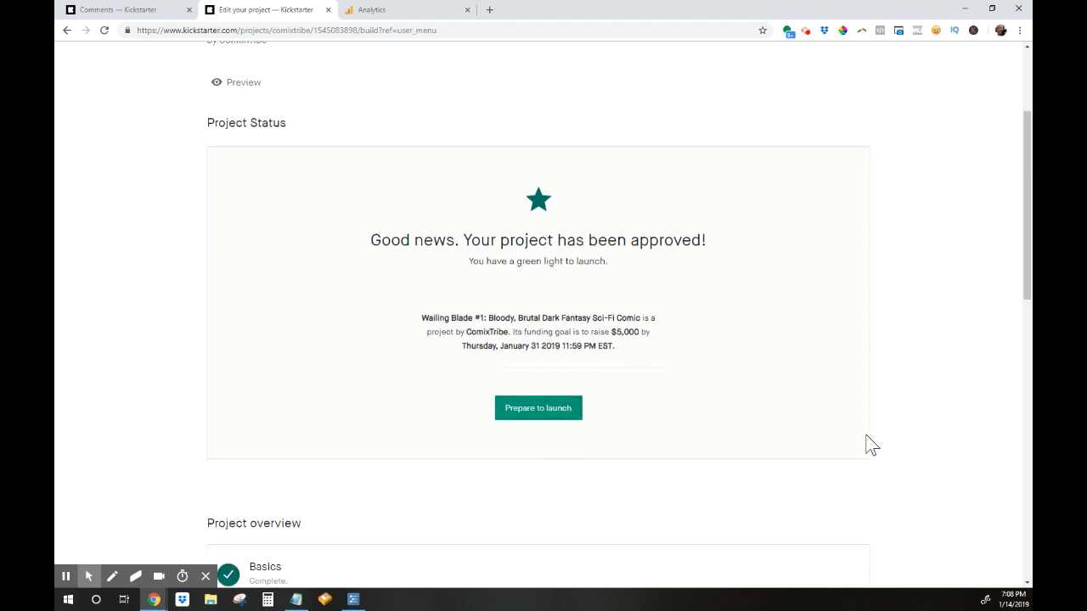
scroll("down", 3)
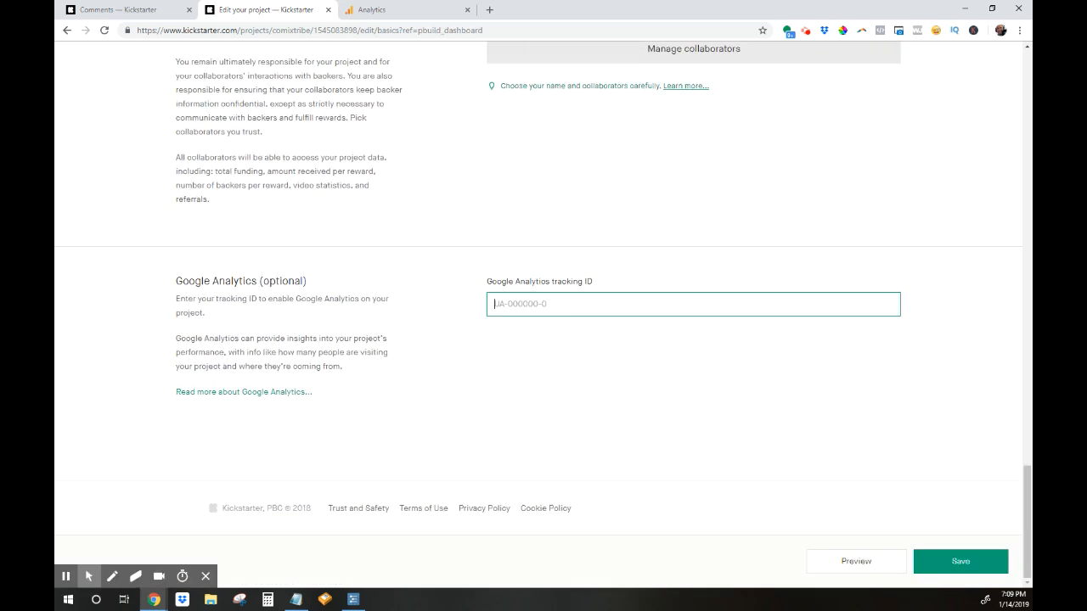
mouse_move(916, 567)
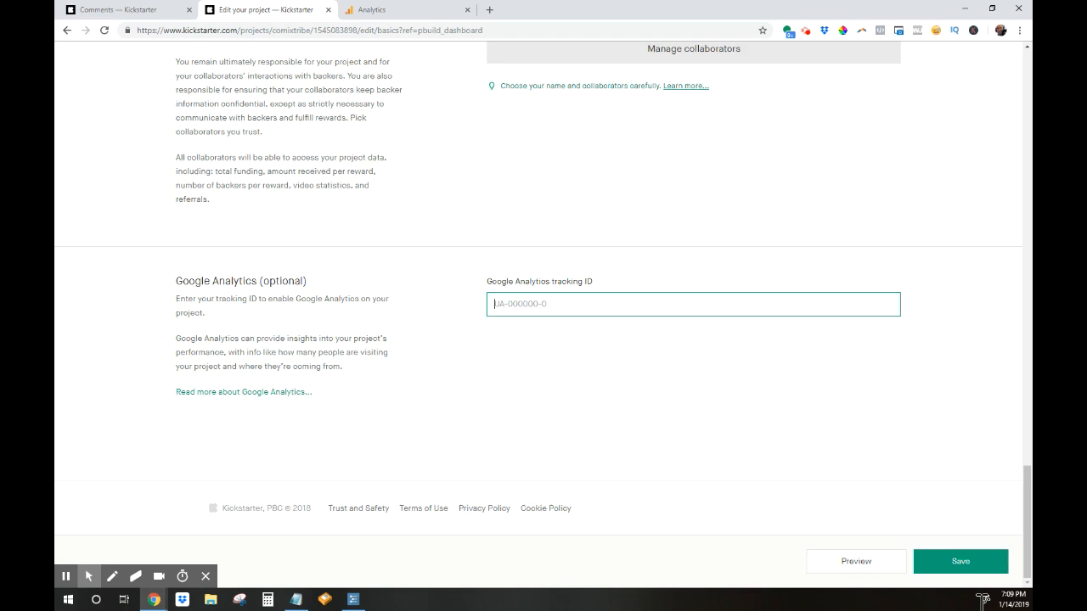
left_click(399, 10)
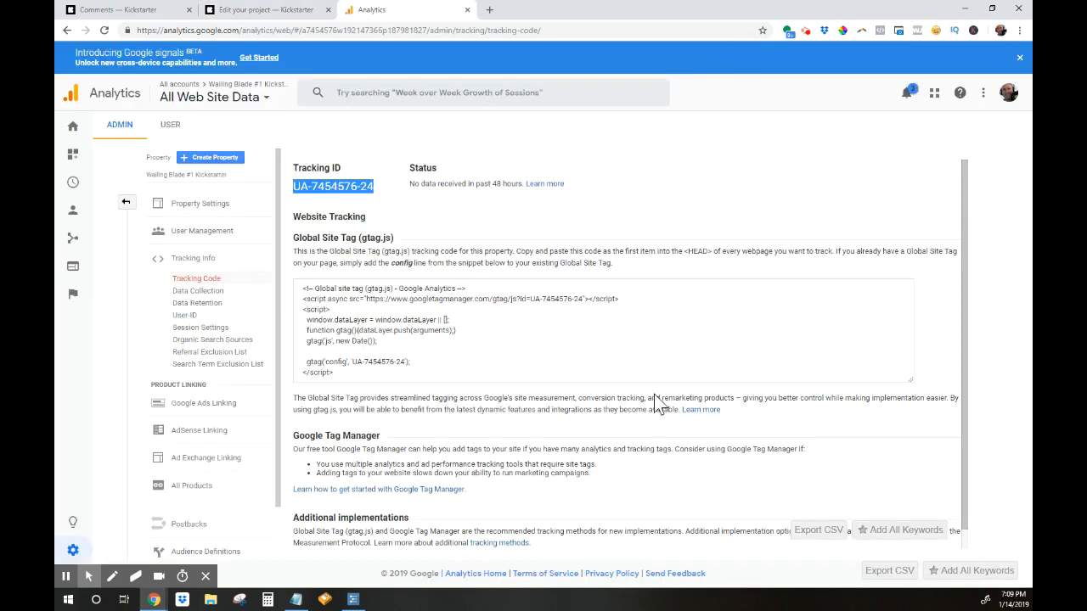
mouse_move(527, 95)
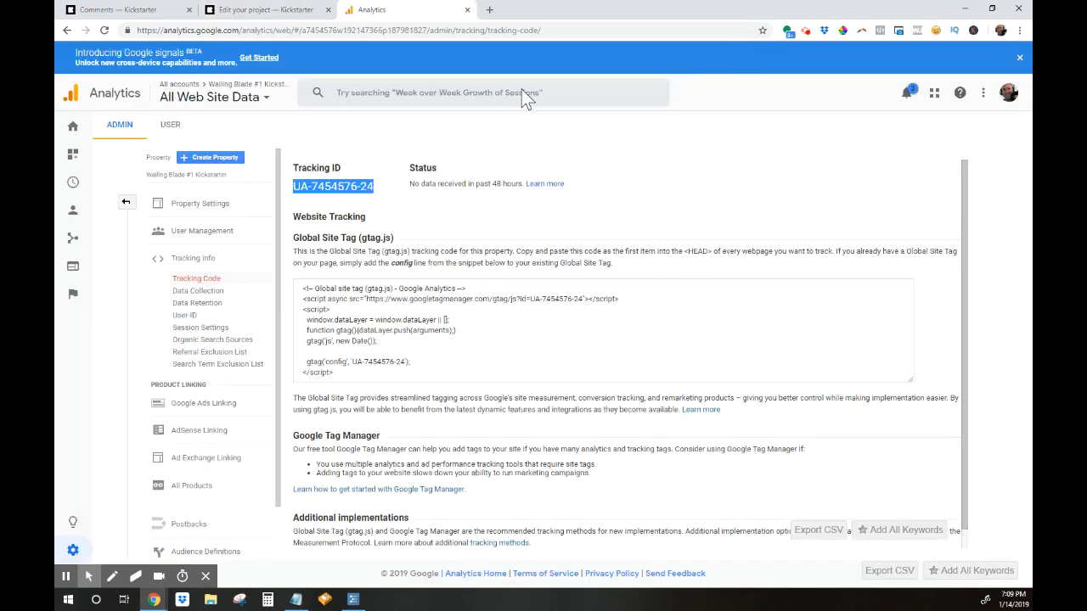
left_click(263, 10)
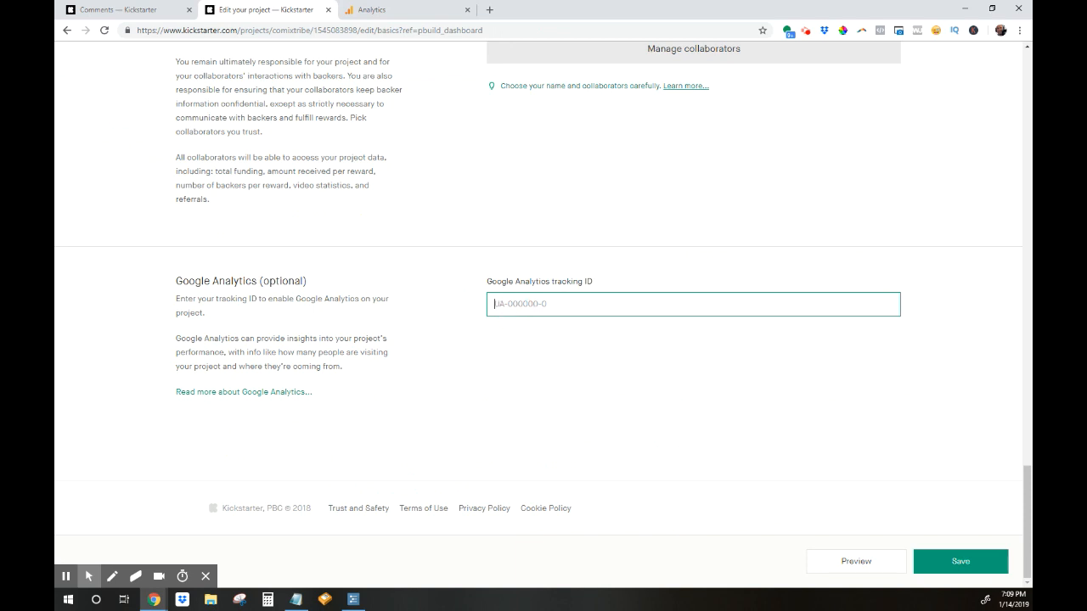
type("UA-7454576-24")
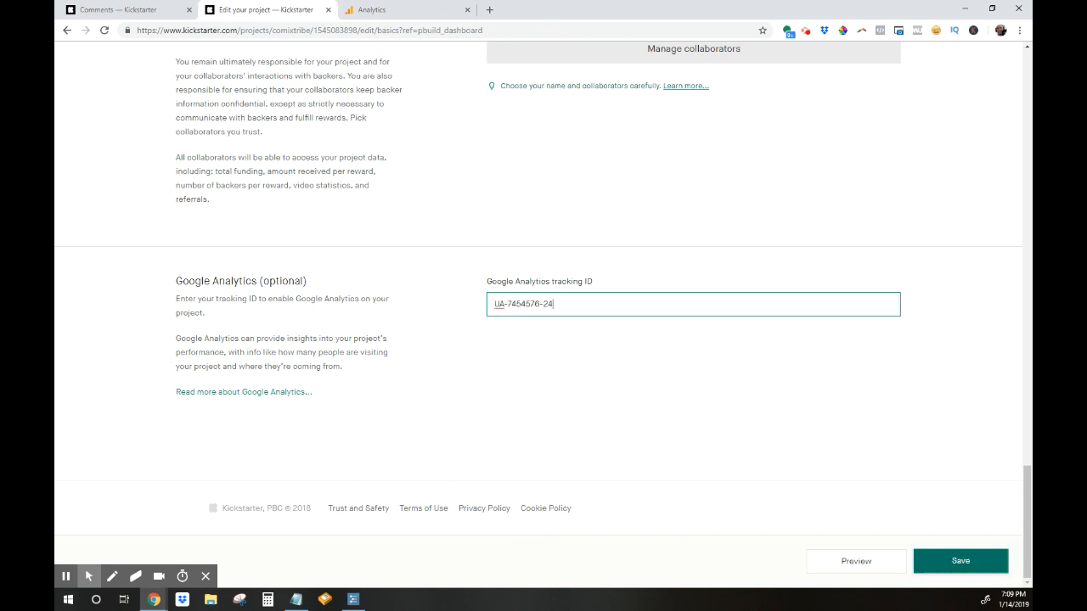
left_click(961, 560)
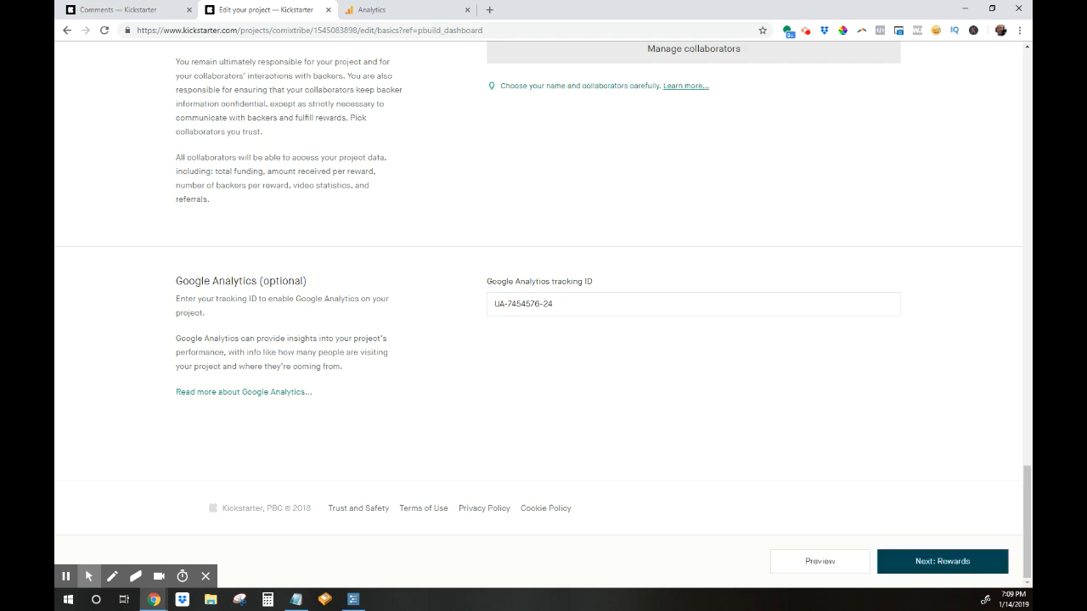
left_click(399, 10)
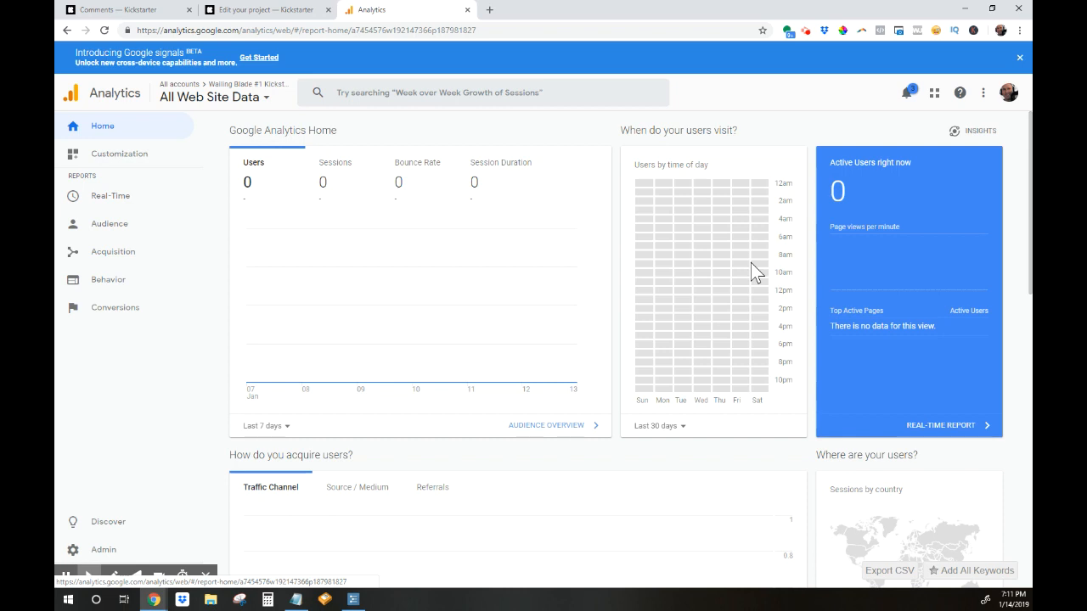
mouse_move(732, 225)
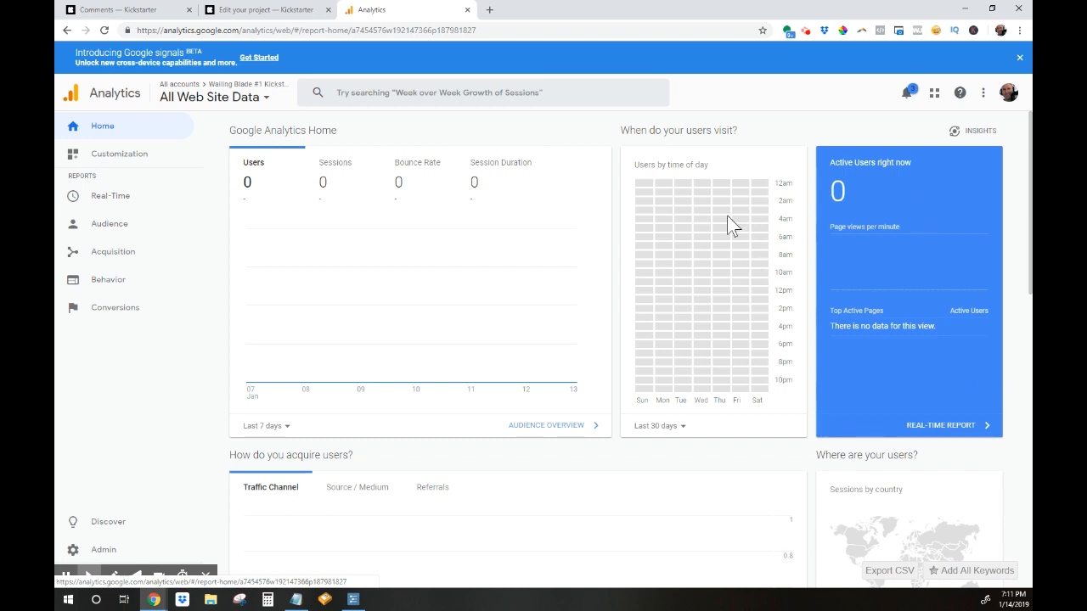
mouse_move(761, 268)
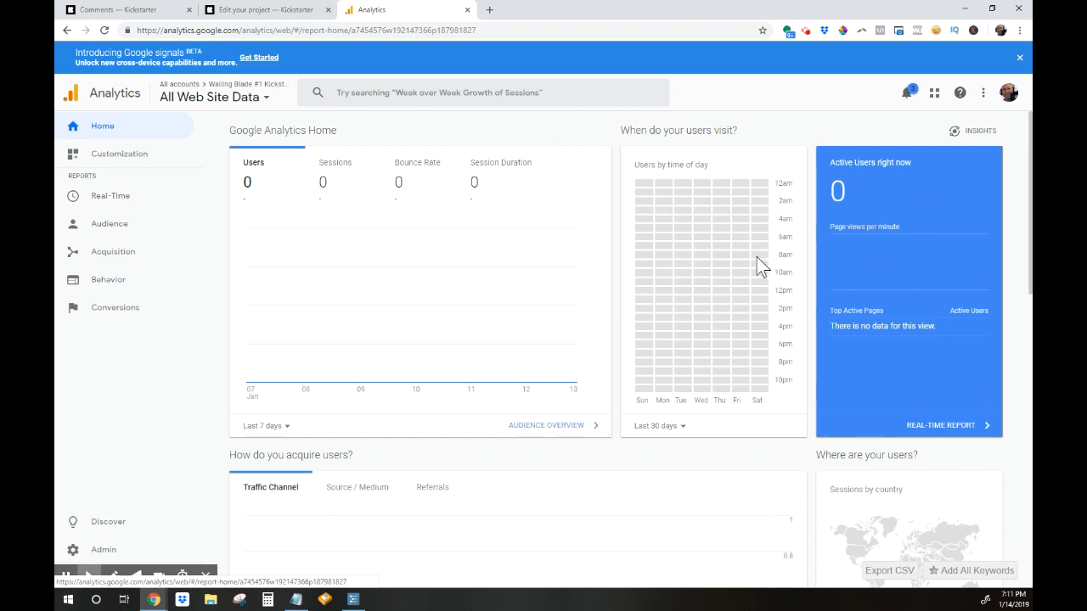
mouse_move(435, 180)
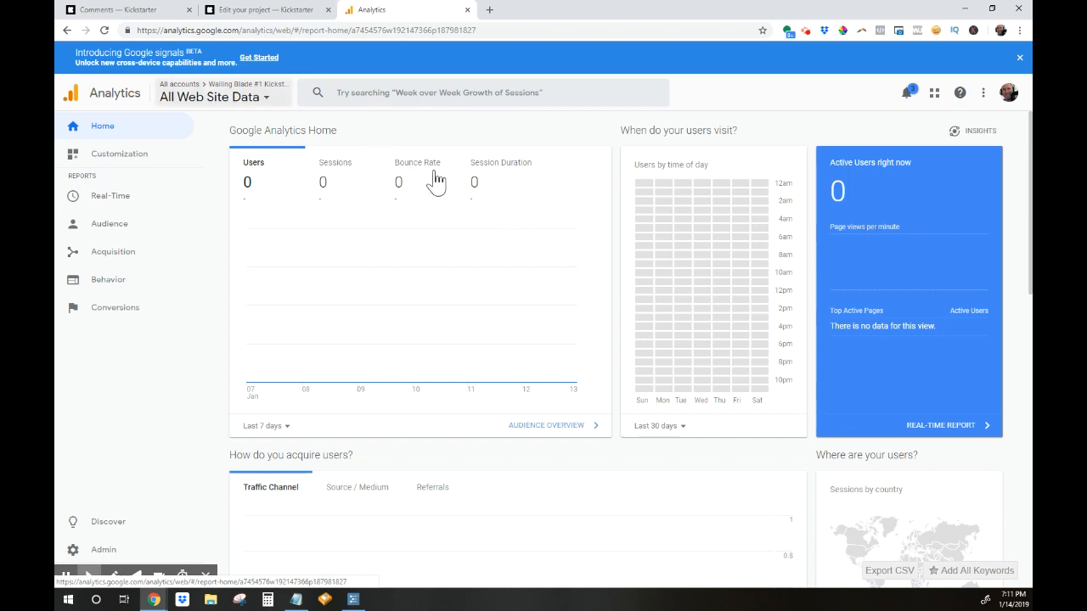
mouse_move(102, 551)
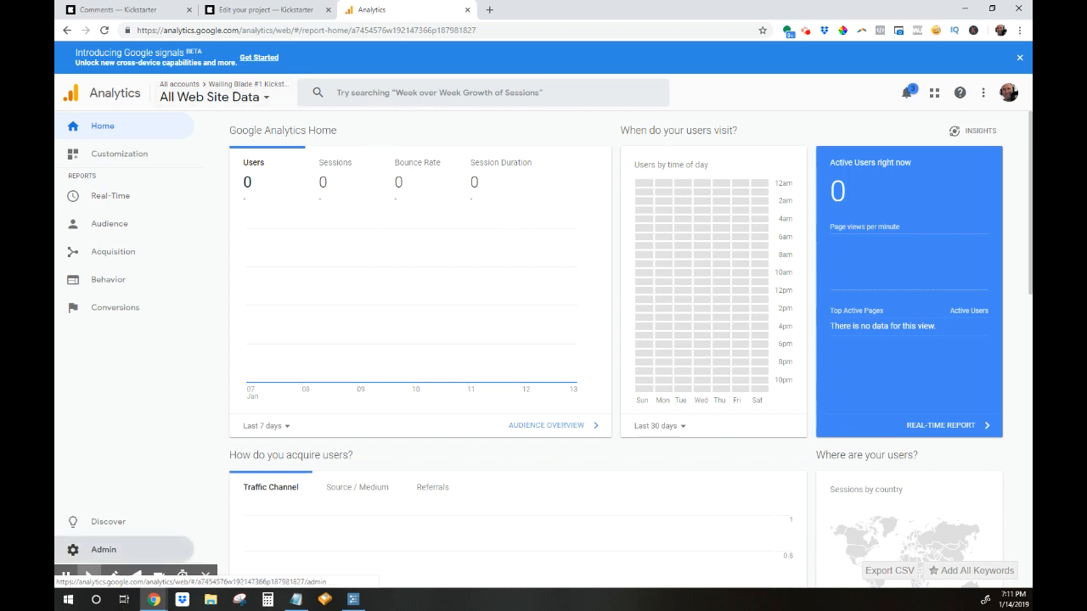
Step: Go to Admin for the Wailing Blade #1 Kickstarter property and its All Web Site Data view
left_click(102, 551)
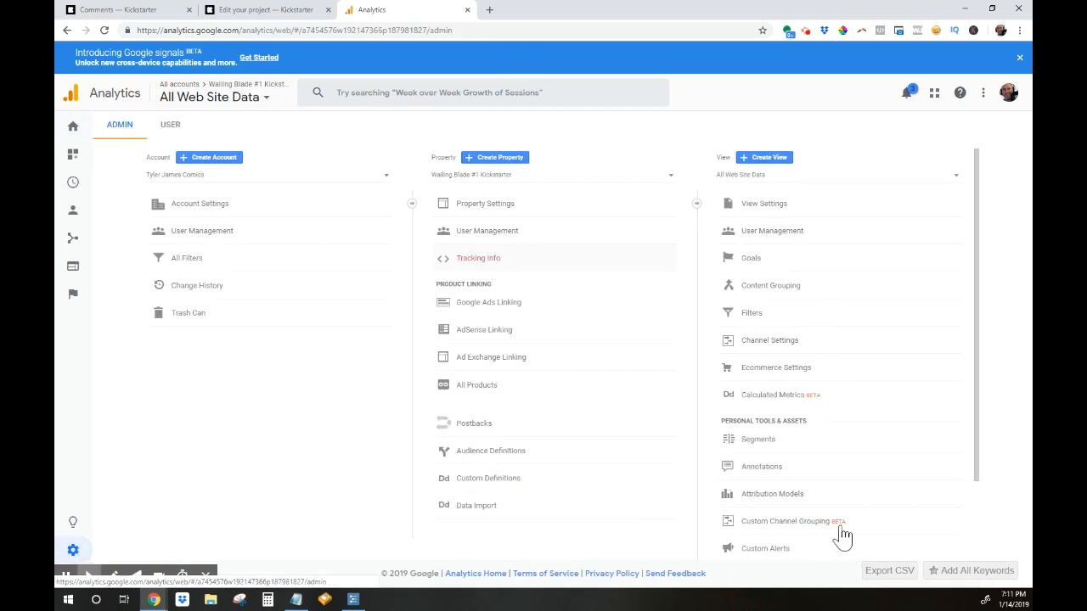
left_click(486, 204)
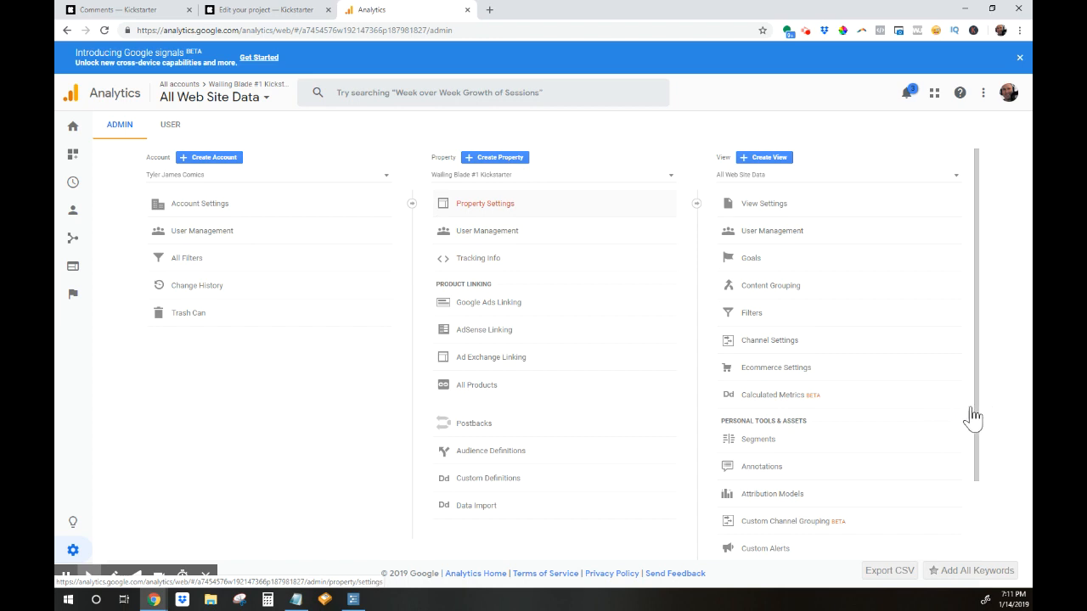
left_click(775, 367)
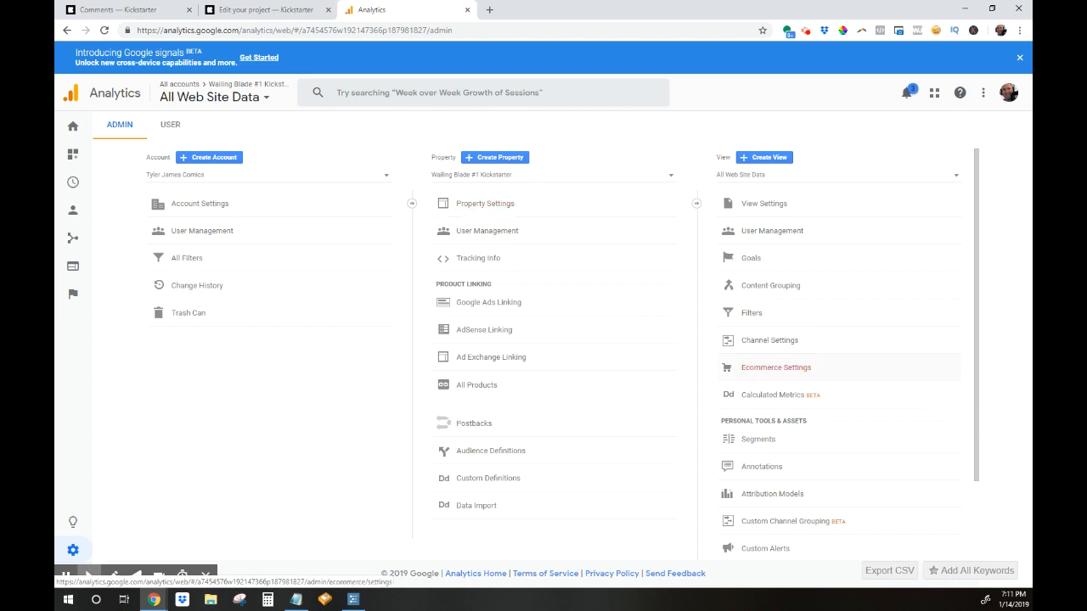
Step: In the view's Ecommerce Settings, switch Enable Ecommerce on and save
left_click(775, 367)
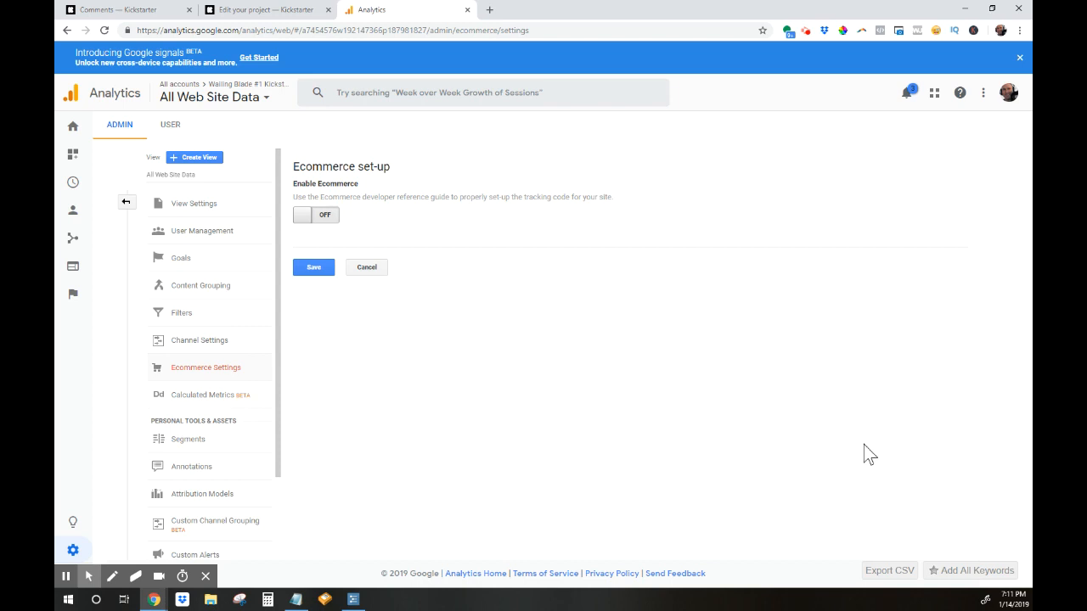
mouse_move(673, 500)
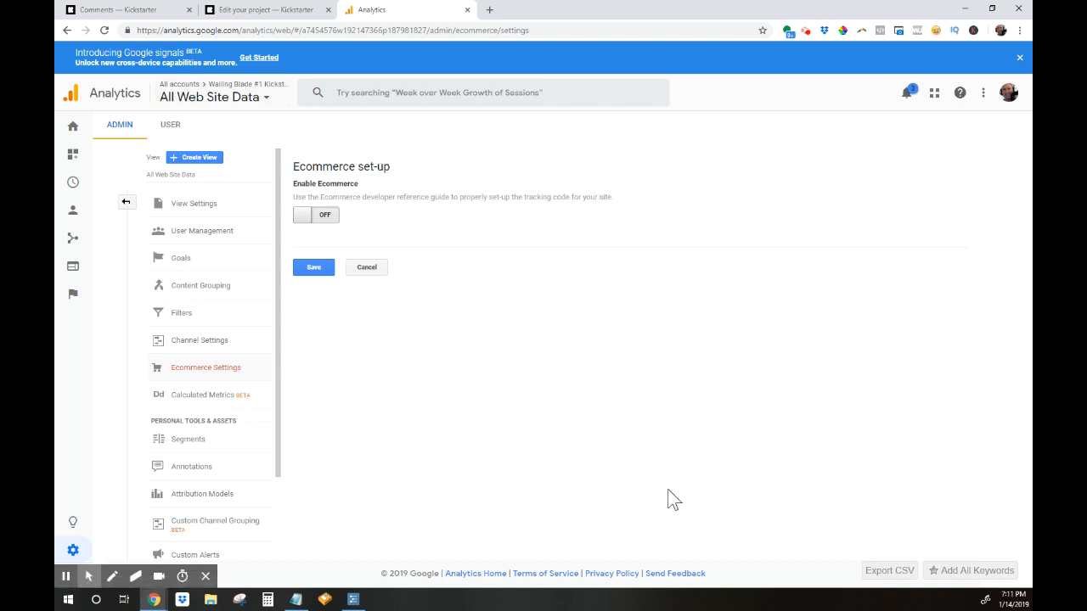
left_click(316, 214)
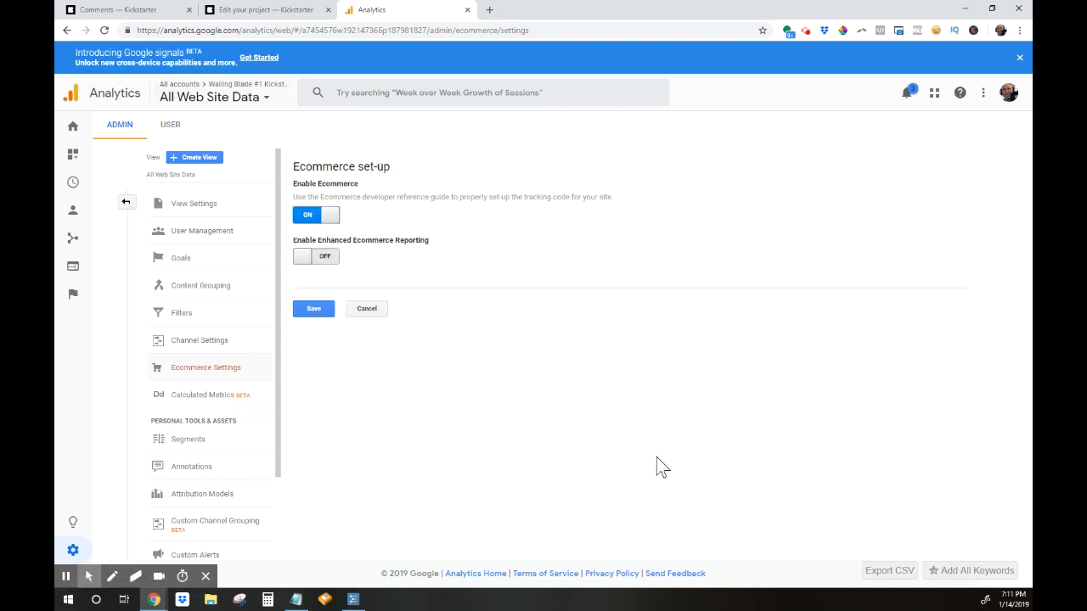
mouse_move(577, 523)
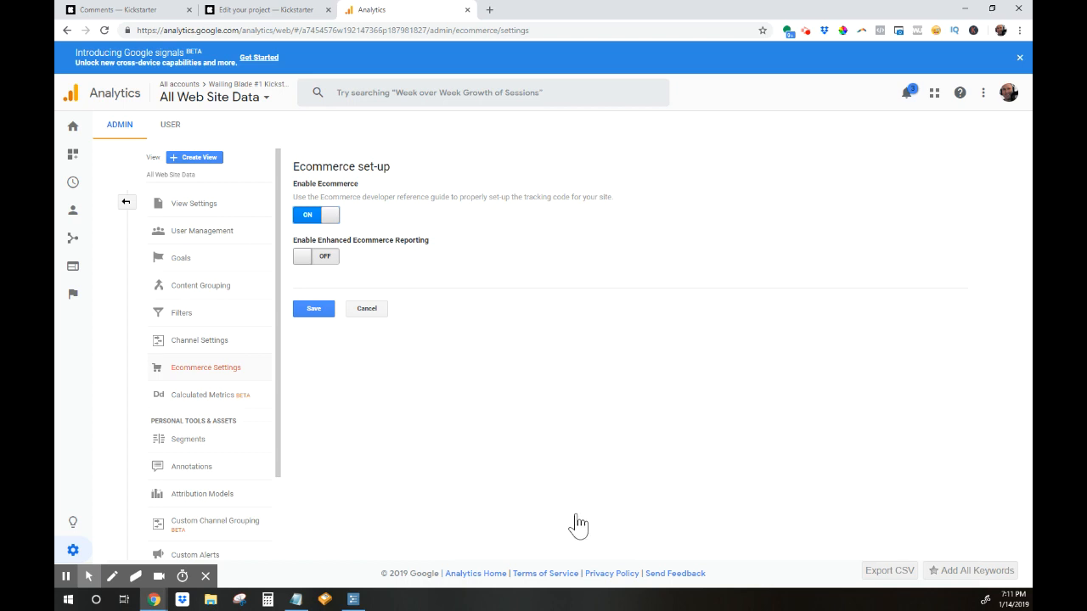
mouse_move(688, 511)
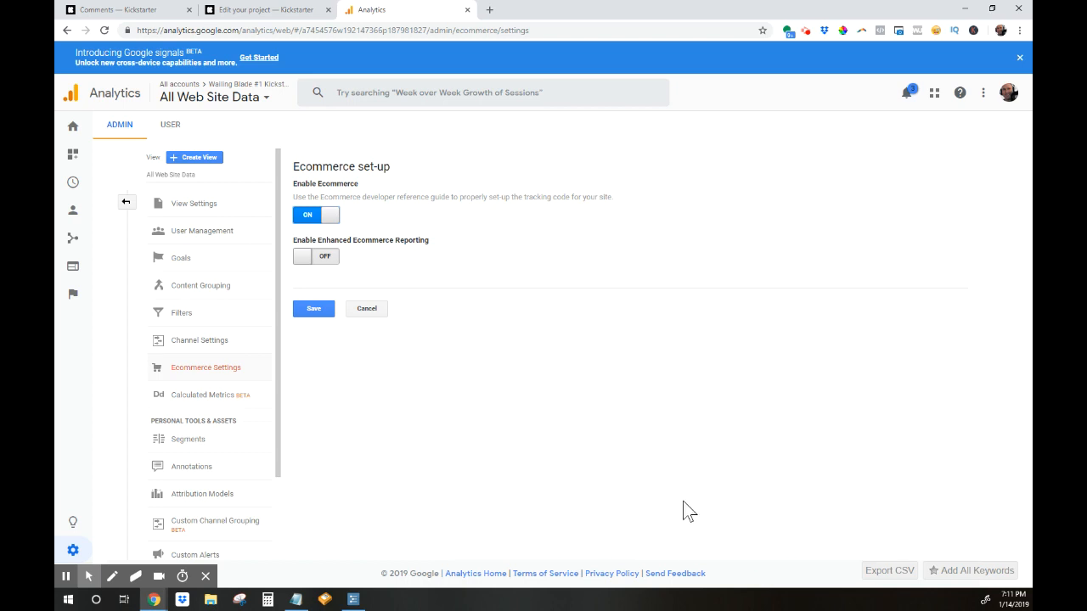
mouse_move(589, 508)
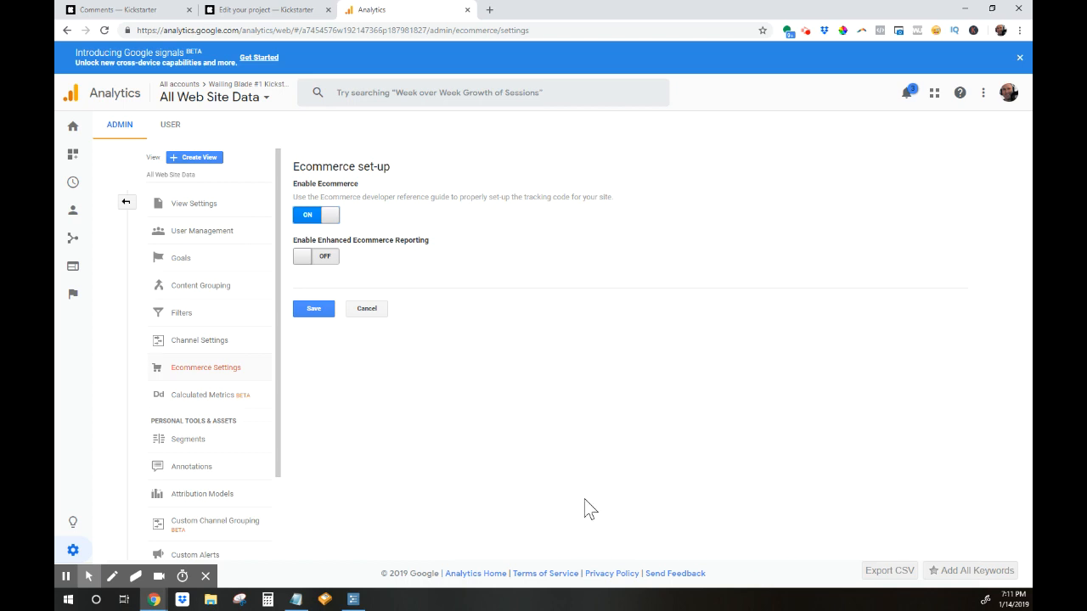
left_click(313, 309)
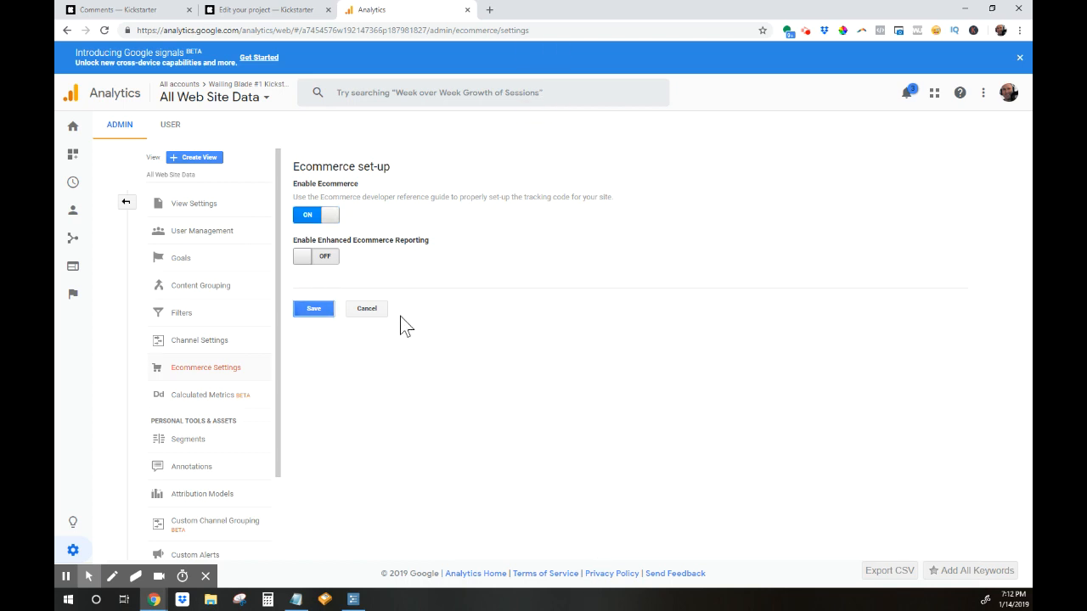
mouse_move(591, 340)
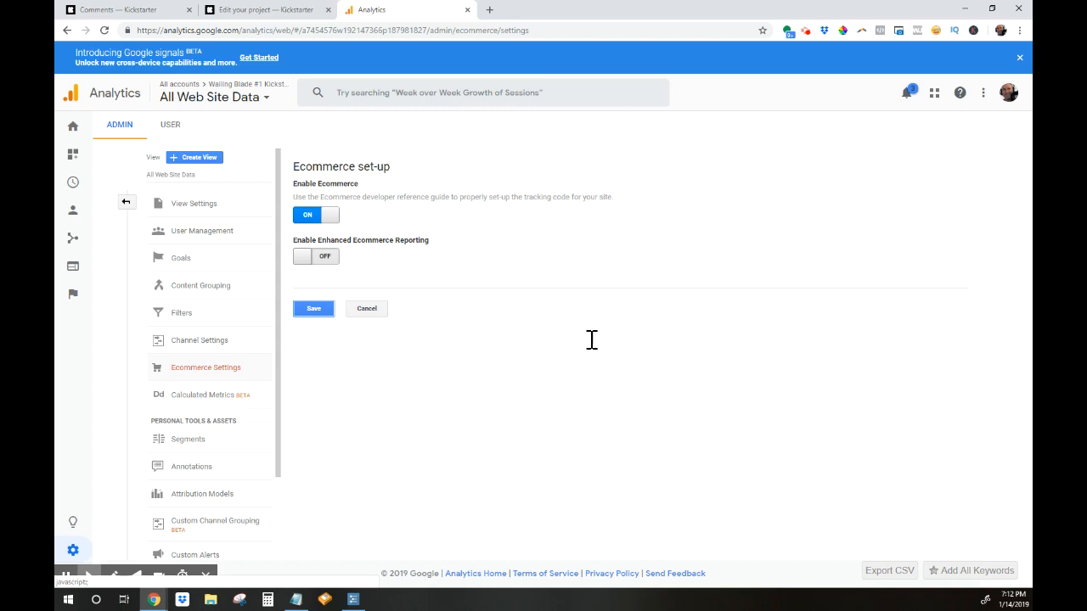
mouse_move(717, 367)
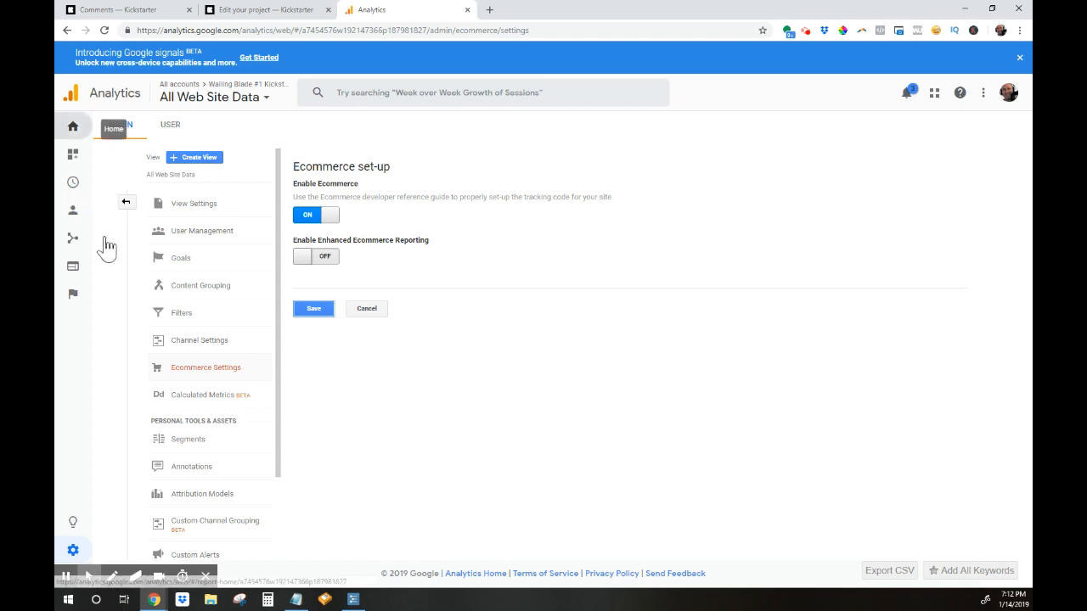
mouse_move(801, 397)
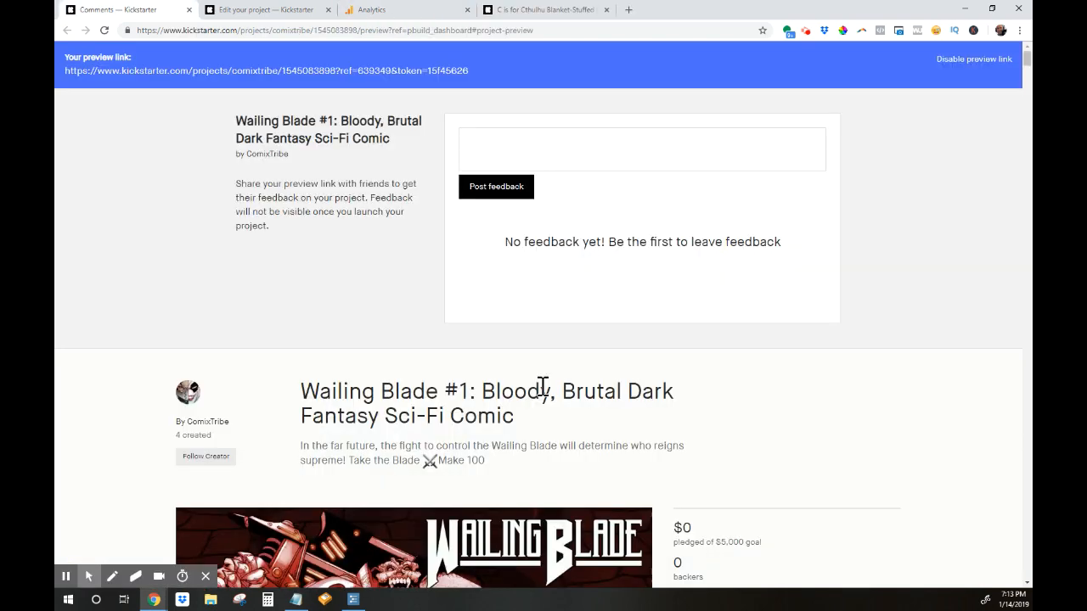
Step: Scroll the Kickstarter preview to the project video and $5,000 pledge summary
scroll("down", 3)
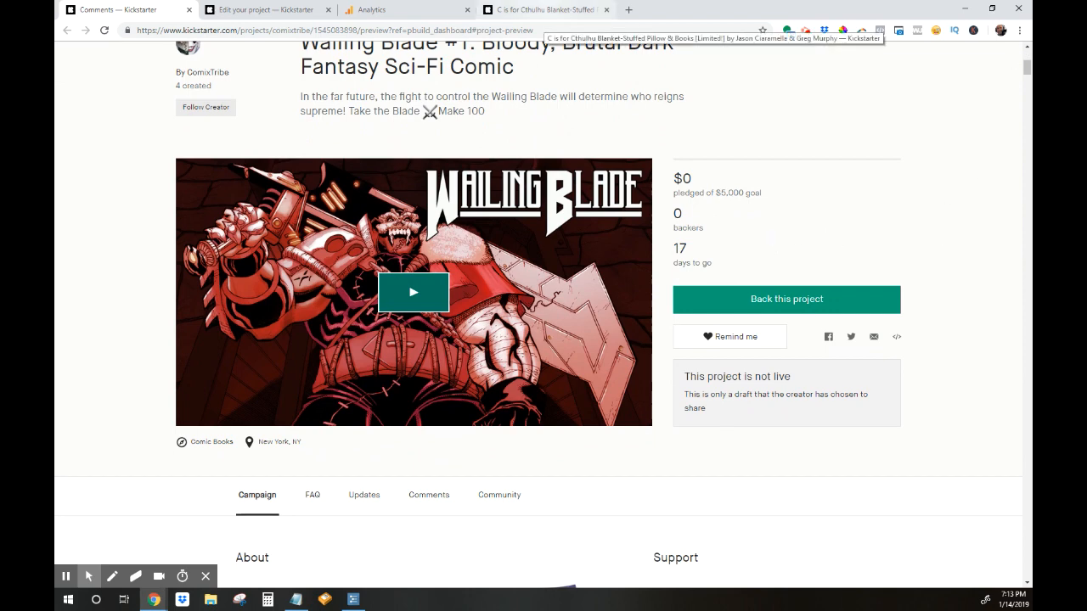
scroll("up", 3)
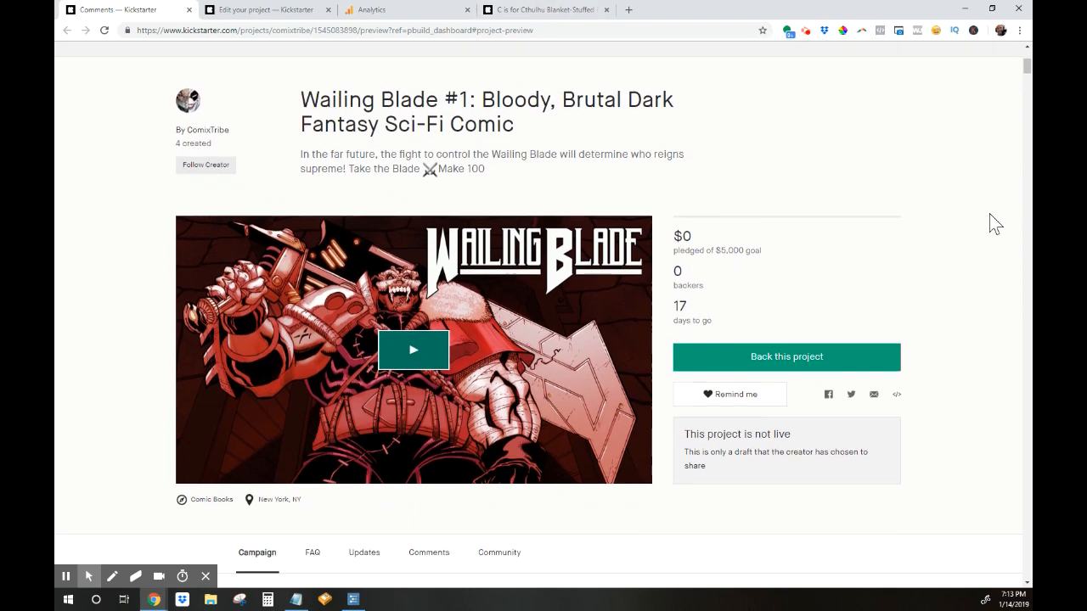
mouse_move(948, 248)
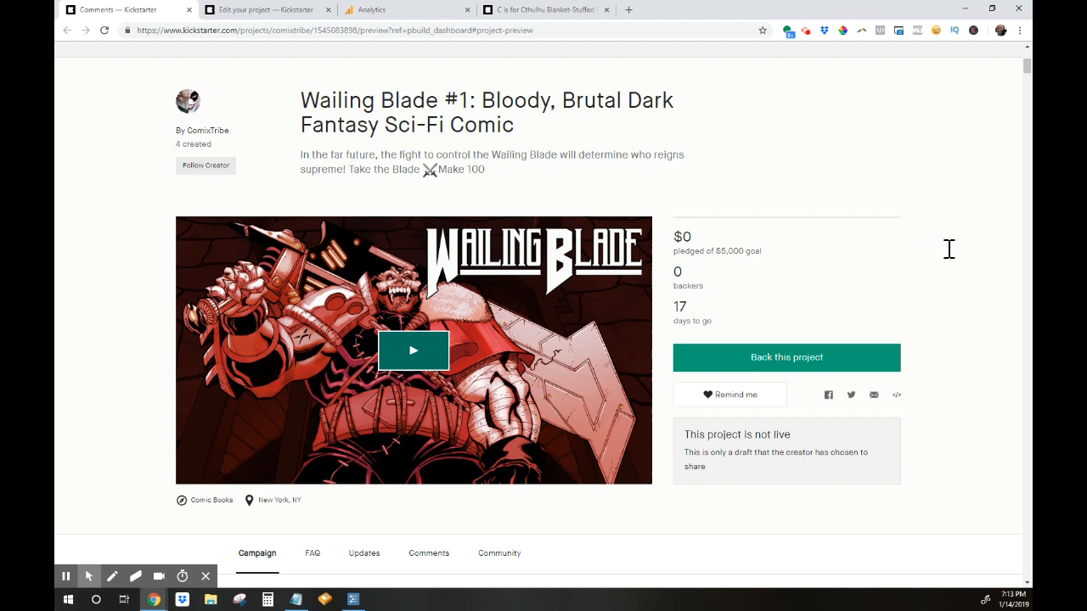
Step: View the C is for Cthulhu project's dashboard and its Google Analytics tracking ID section
left_click(544, 10)
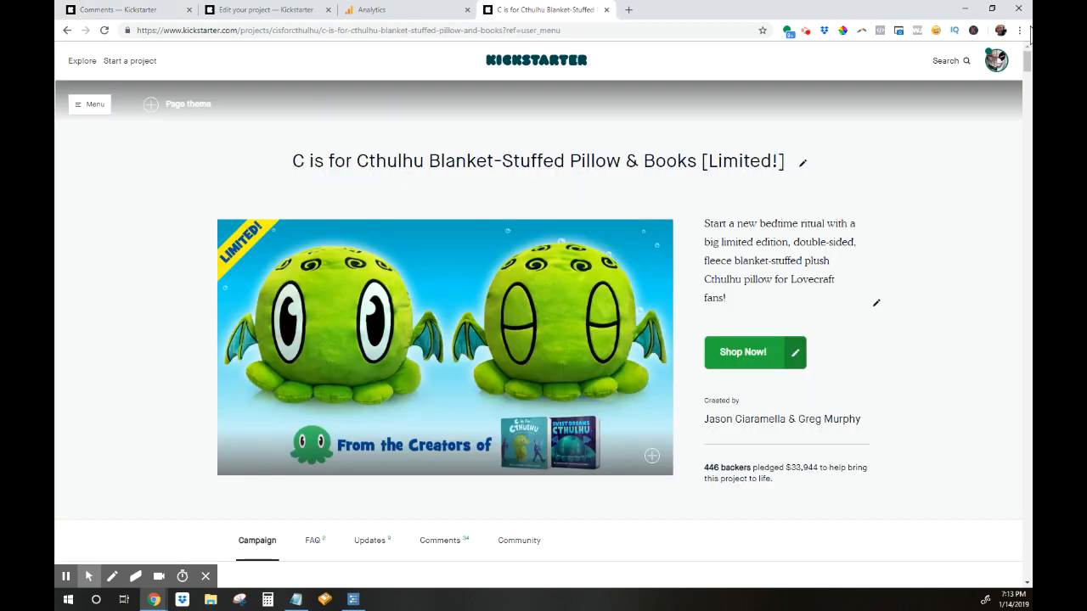
left_click(88, 103)
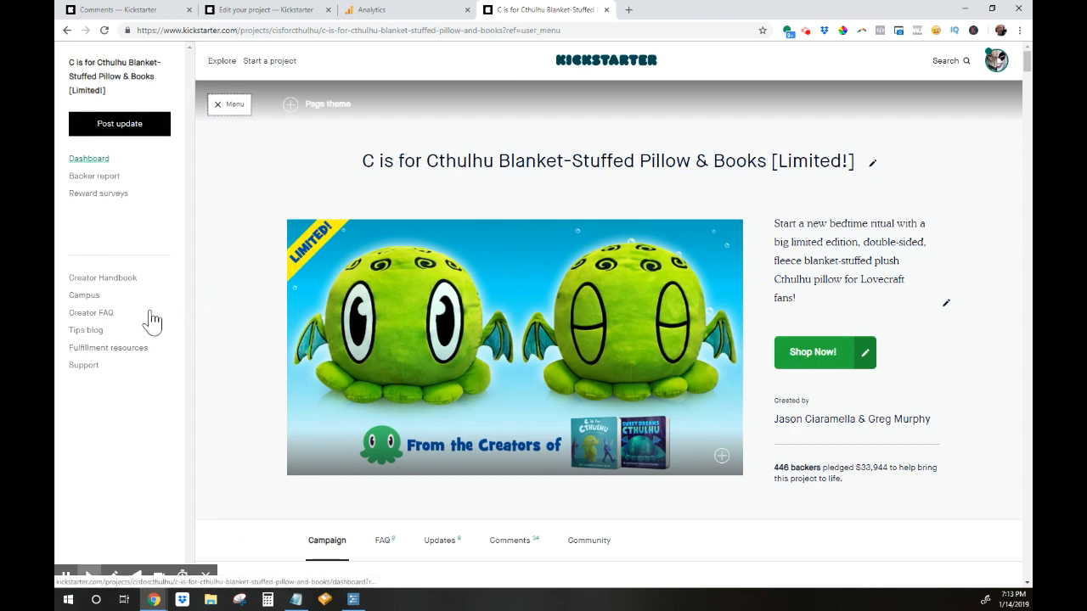
left_click(88, 158)
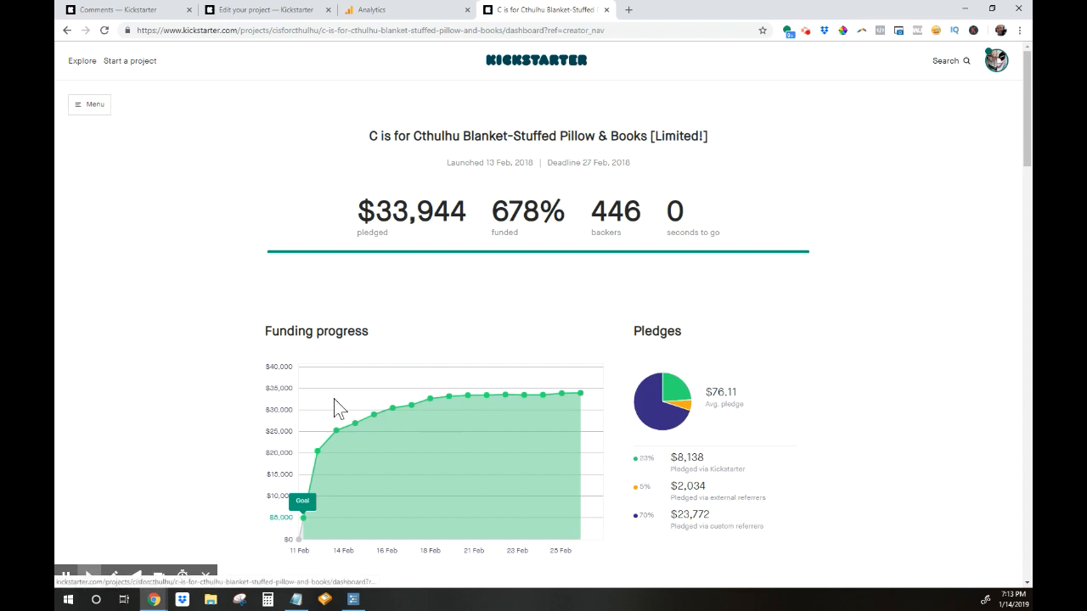
scroll("down", 3)
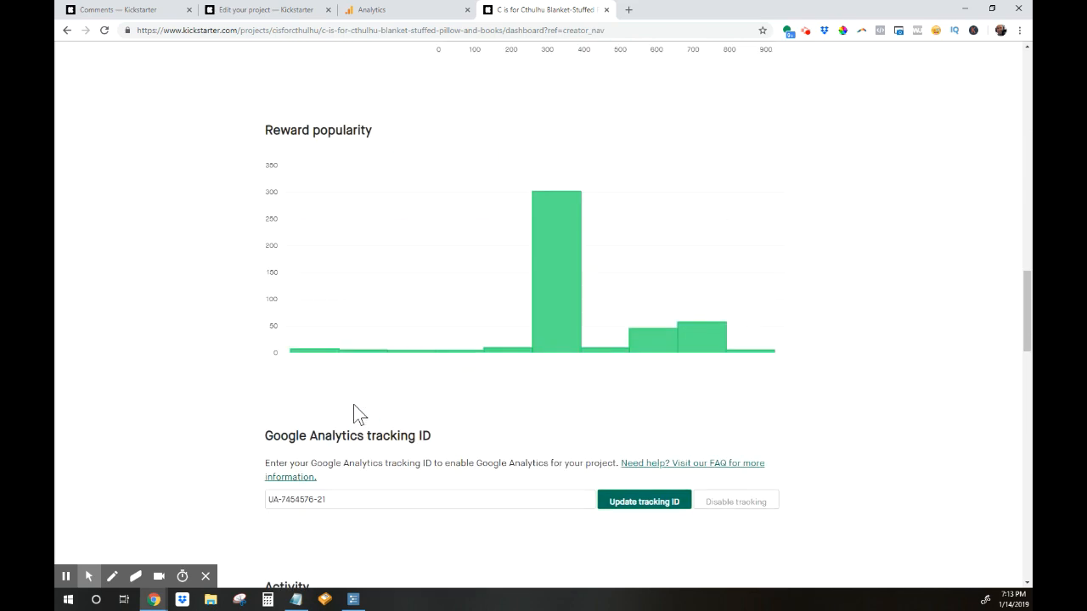
scroll("down", 3)
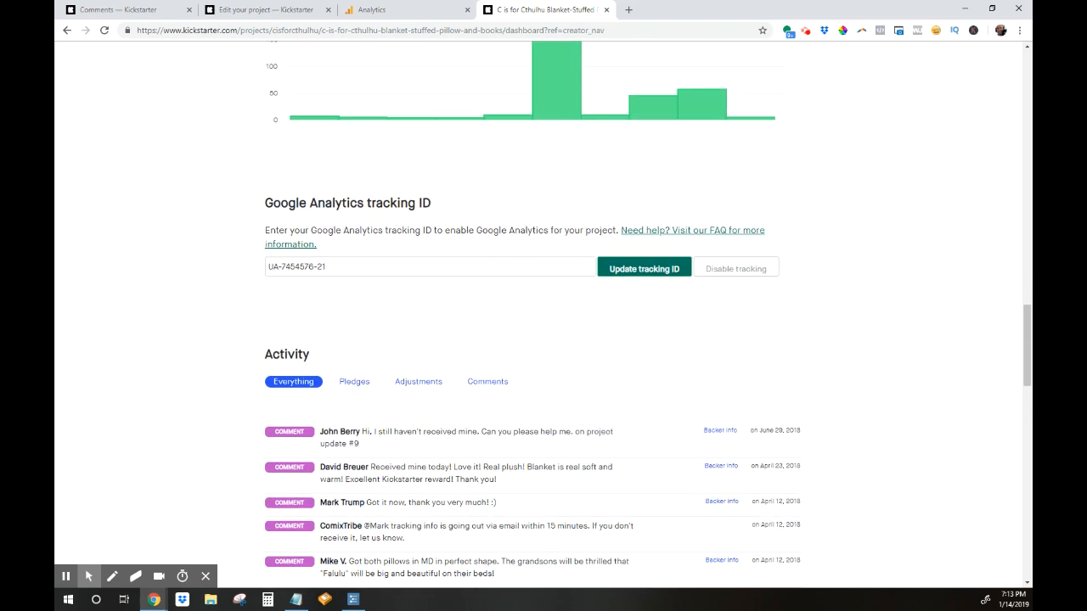
mouse_move(183, 527)
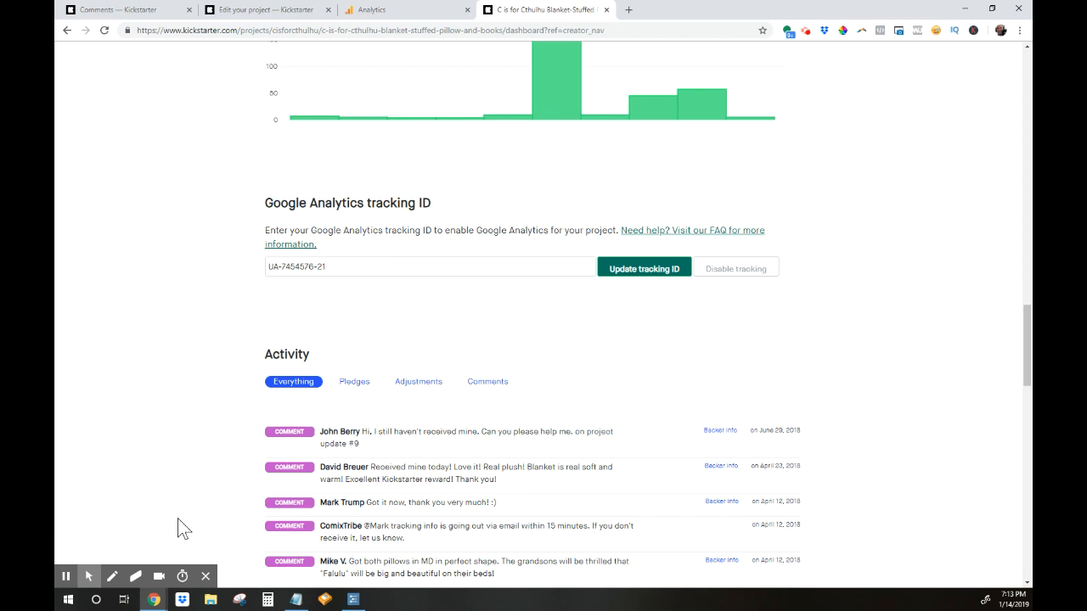
mouse_move(625, 570)
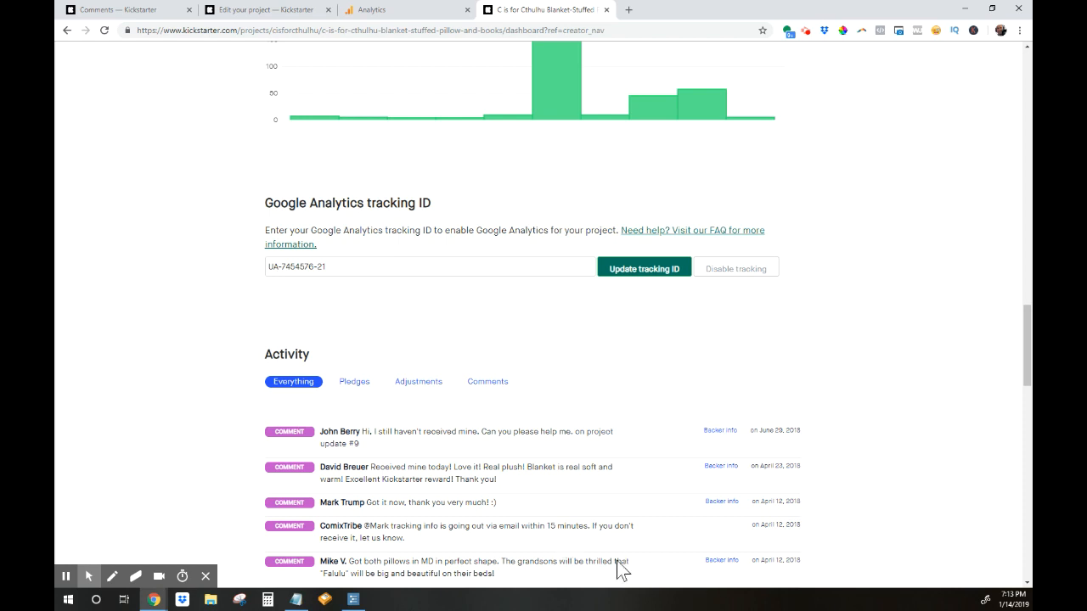
mouse_move(648, 538)
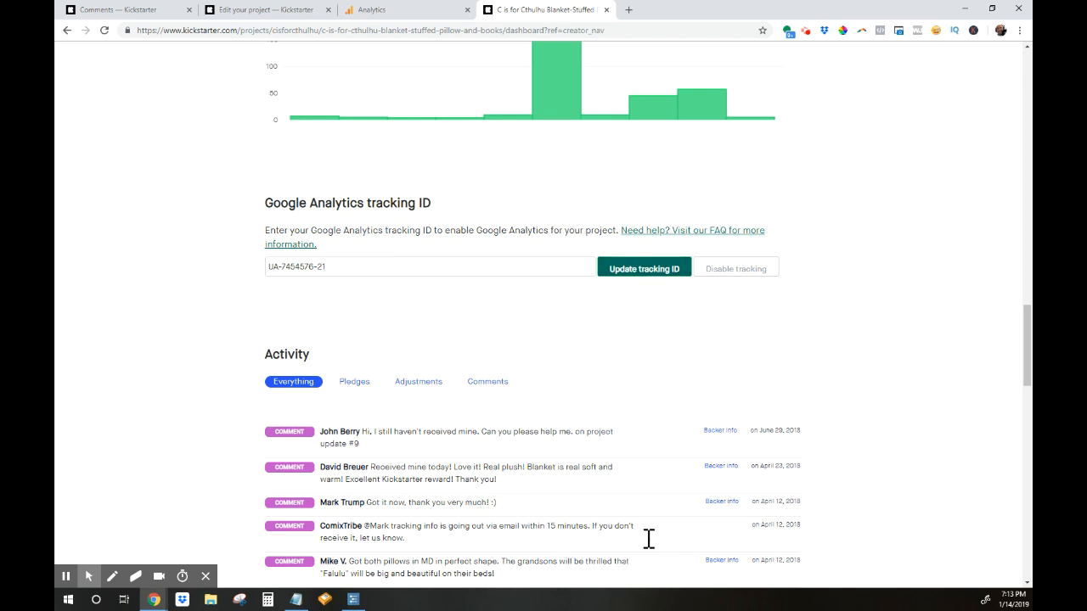
mouse_move(836, 598)
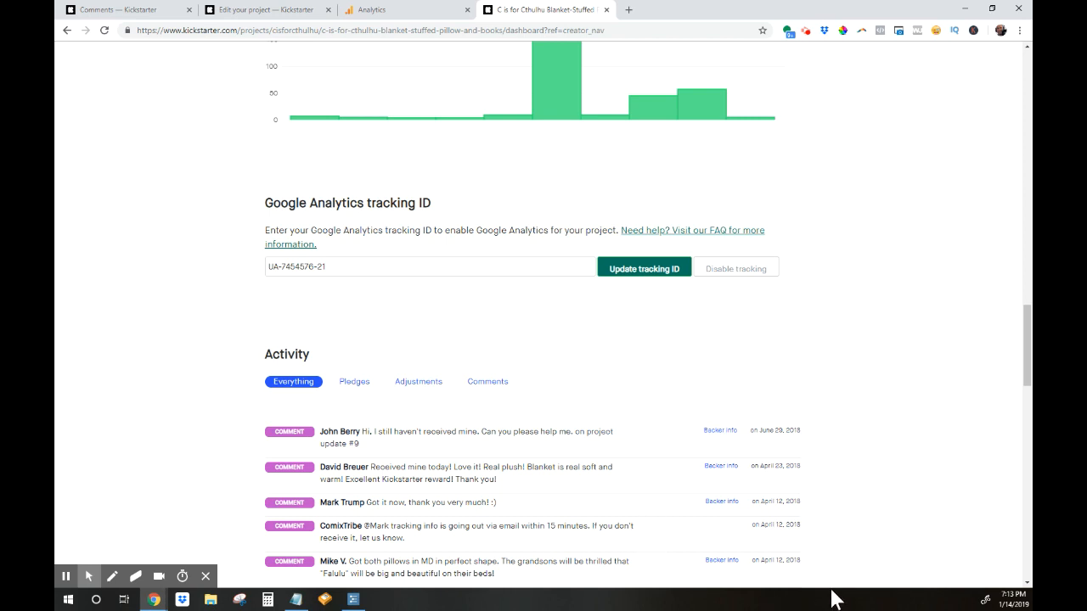
scroll("up", 3)
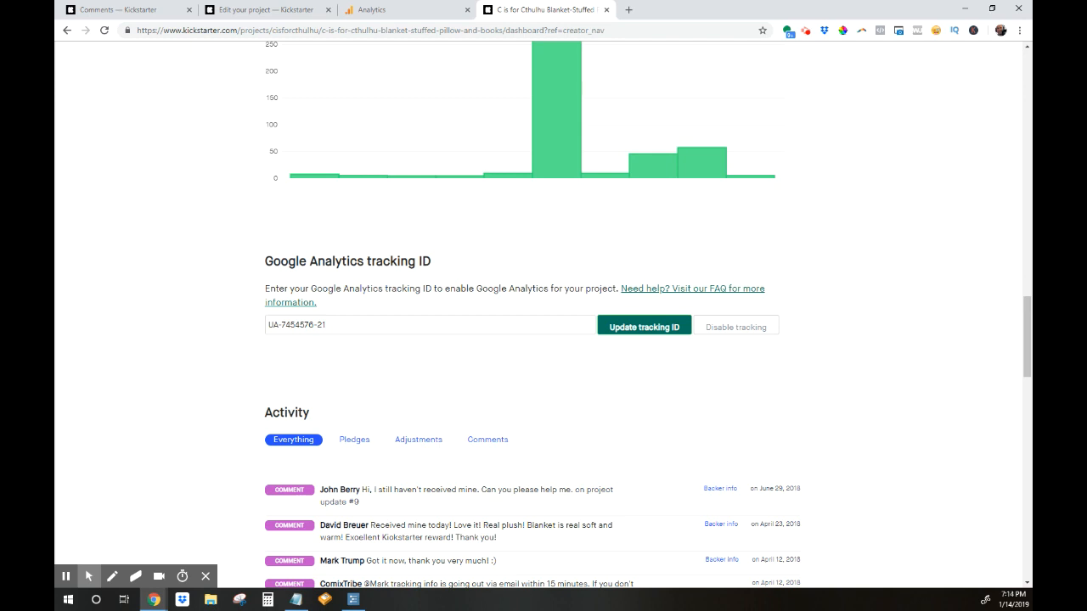
scroll("up", 3)
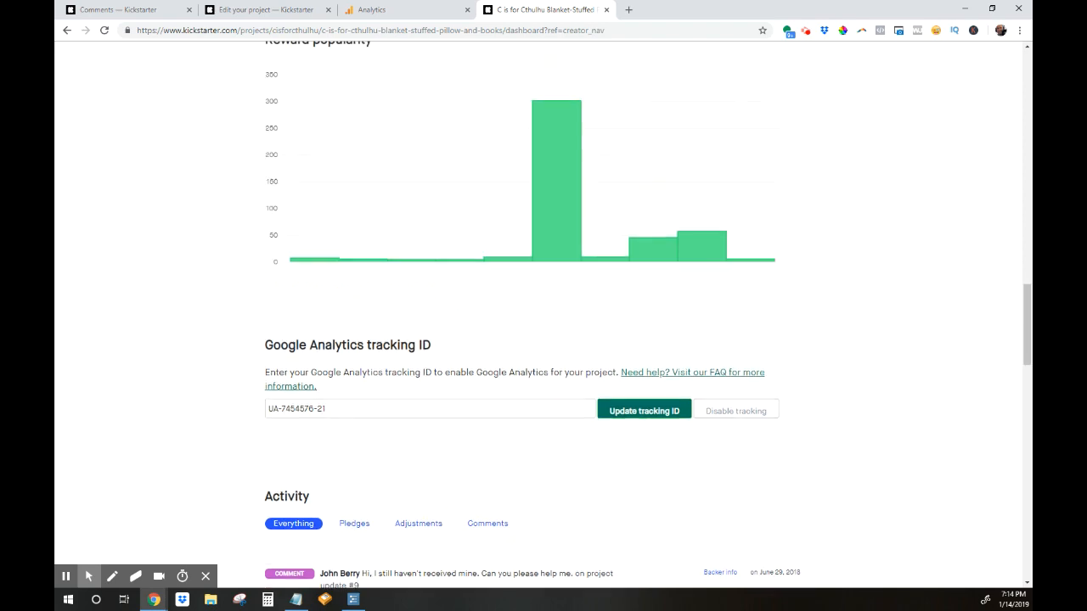
scroll("up", 3)
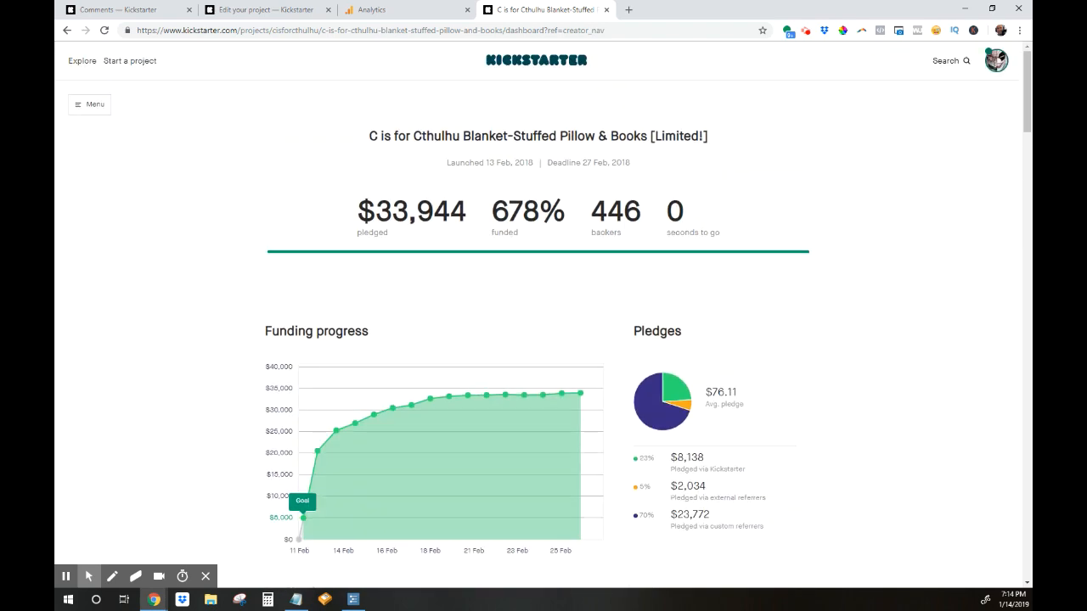